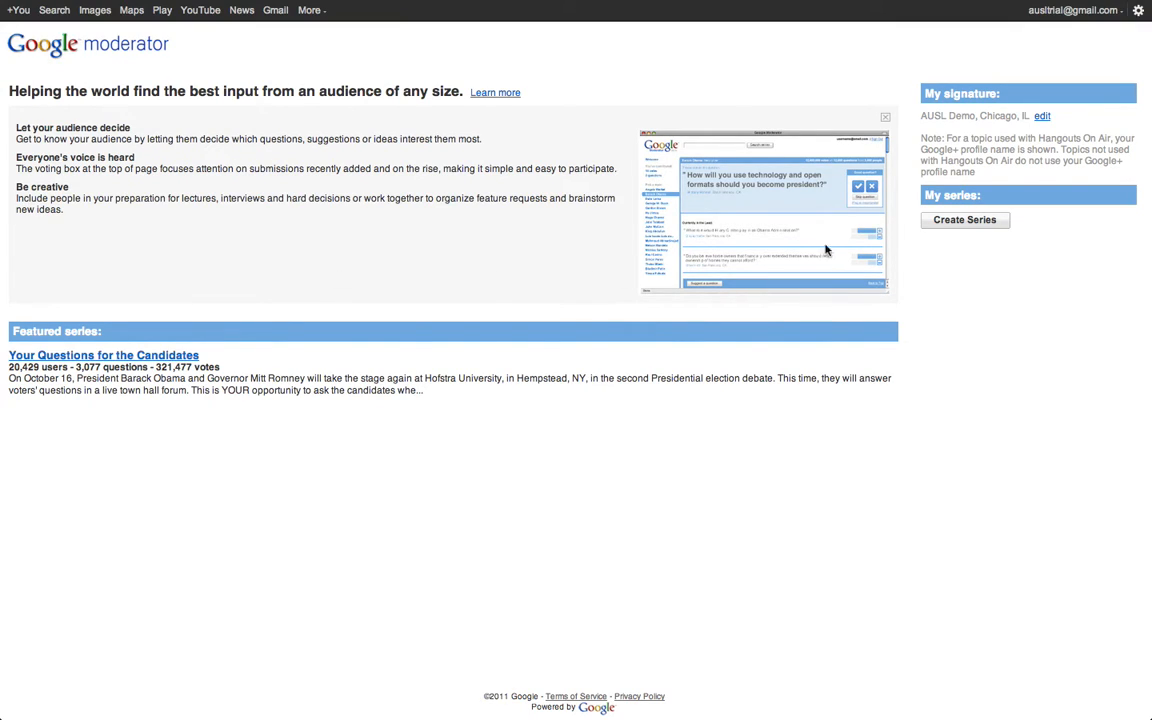
# Step: Begin a new series from Create Series under My series
pyautogui.click(964, 218)
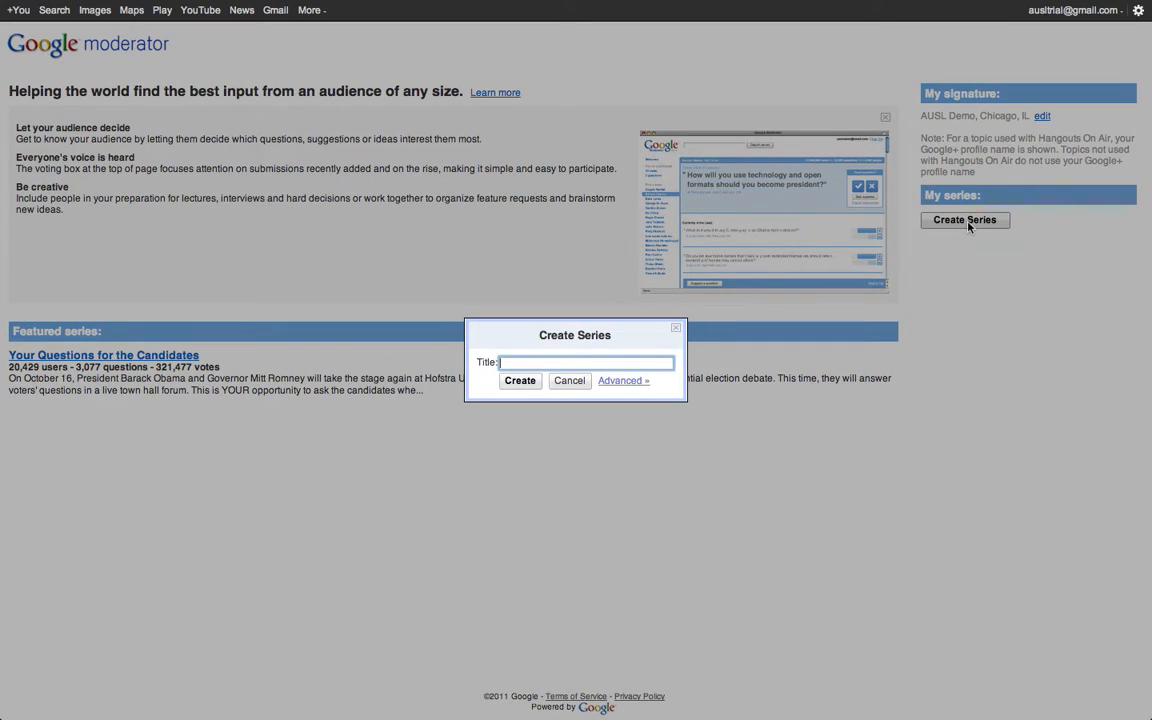
pyautogui.moveTo(644, 362)
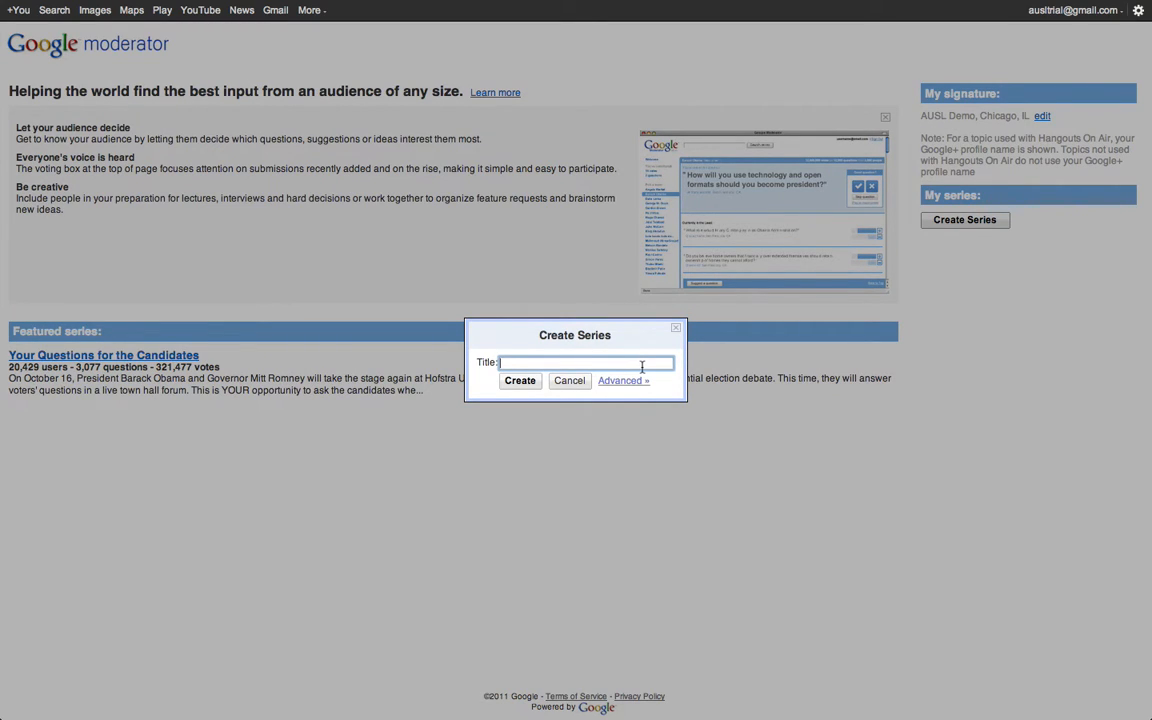
pyautogui.moveTo(628, 384)
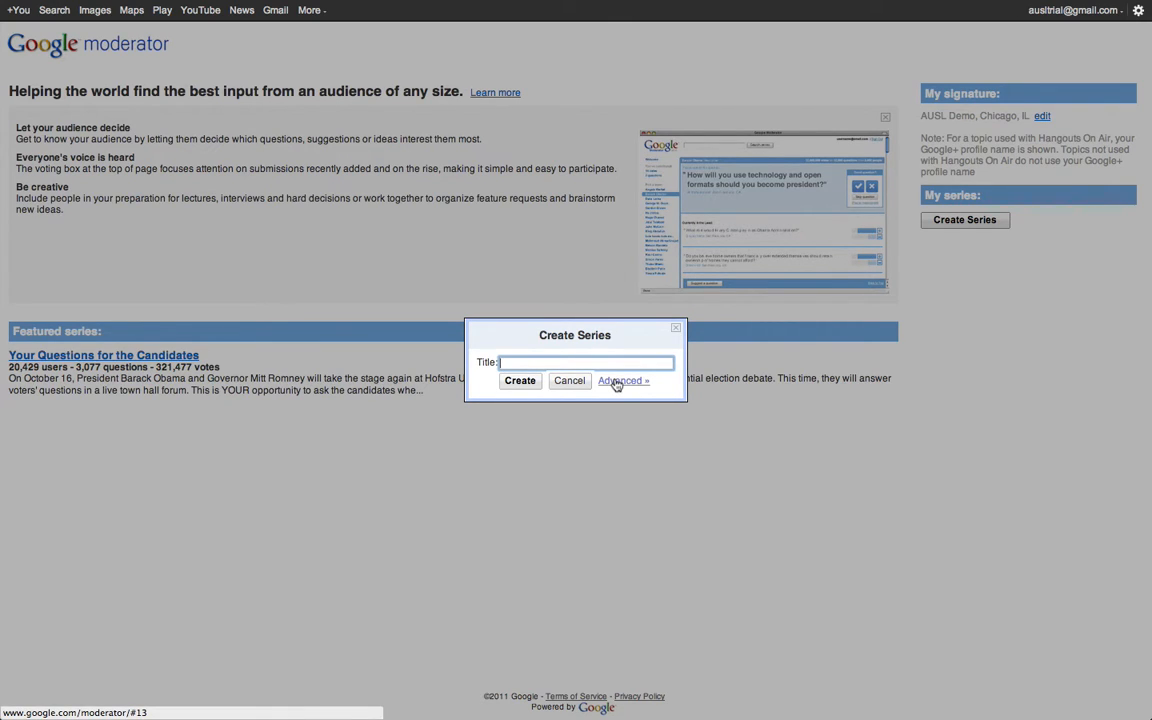
# Step: Show the advanced series options and title the series "Video Course"
pyautogui.click(624, 380)
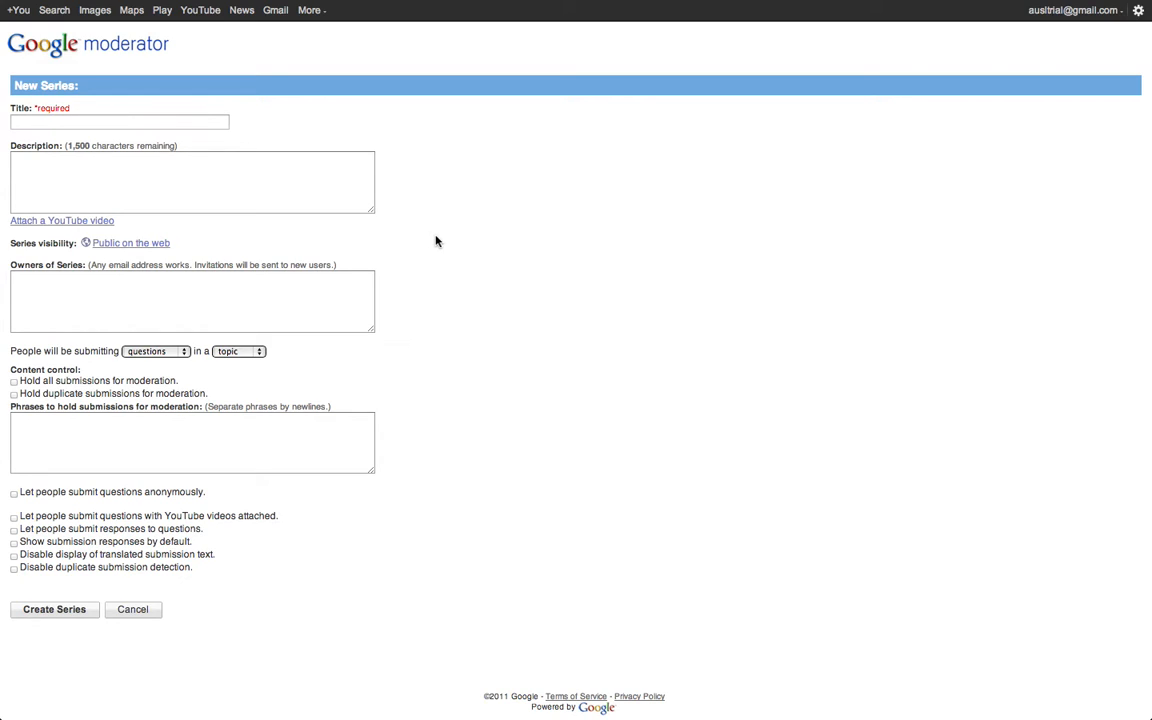
pyautogui.click(118, 122)
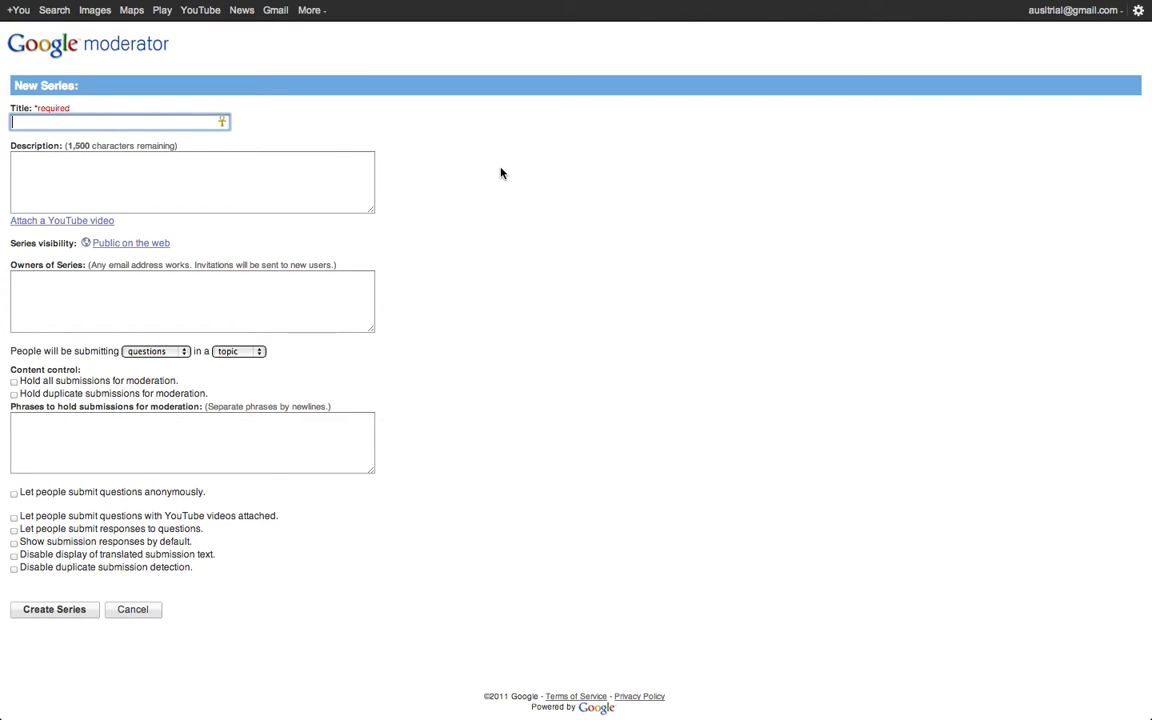
pyautogui.write('Video Course')
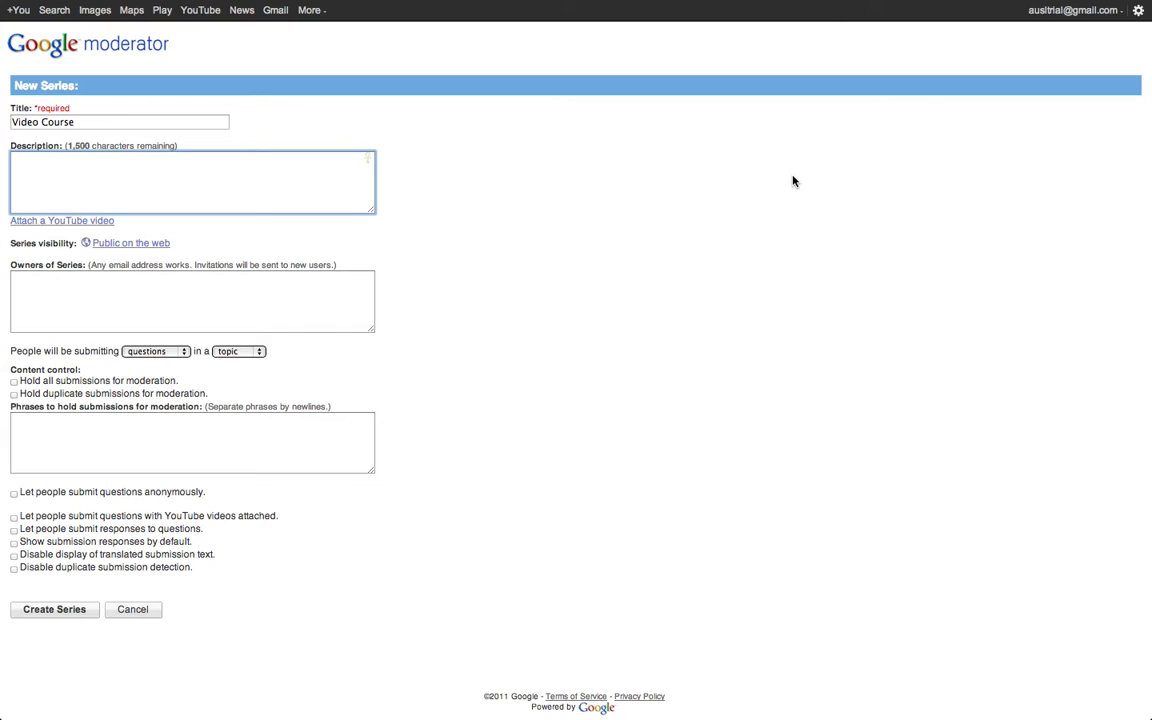
# Step: Describe the series as a challenge to create PSAs on different topics
pyautogui.write('I chal')
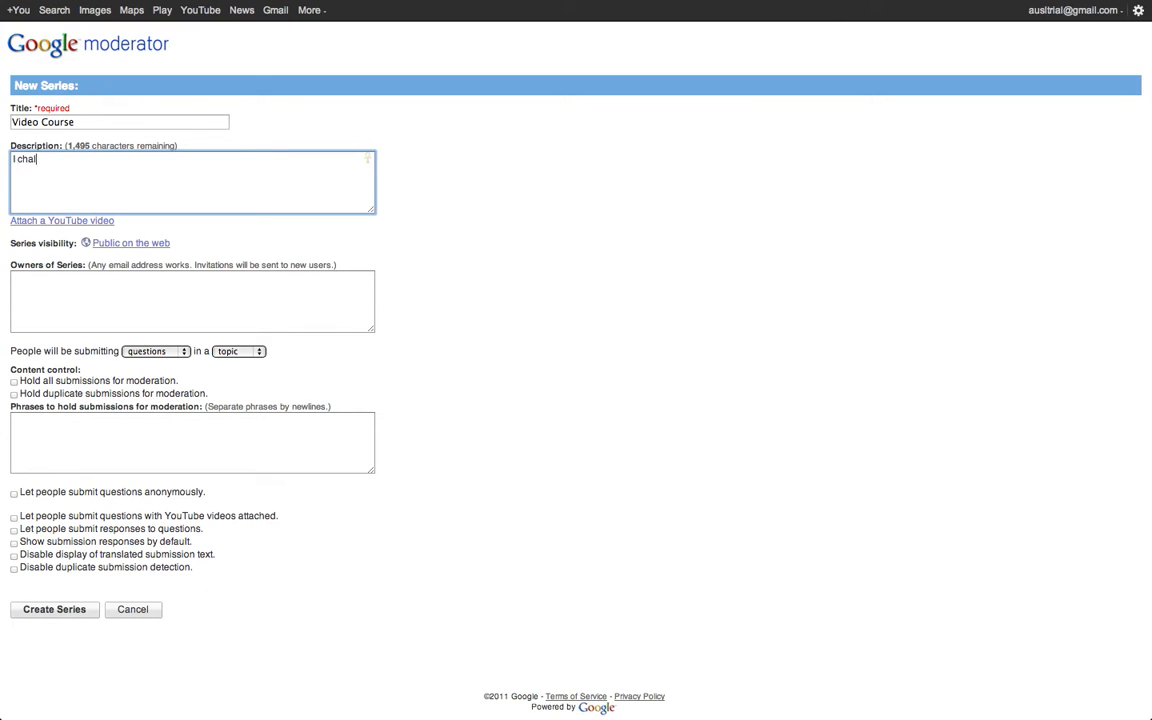
pyautogui.write('llenge you to create')
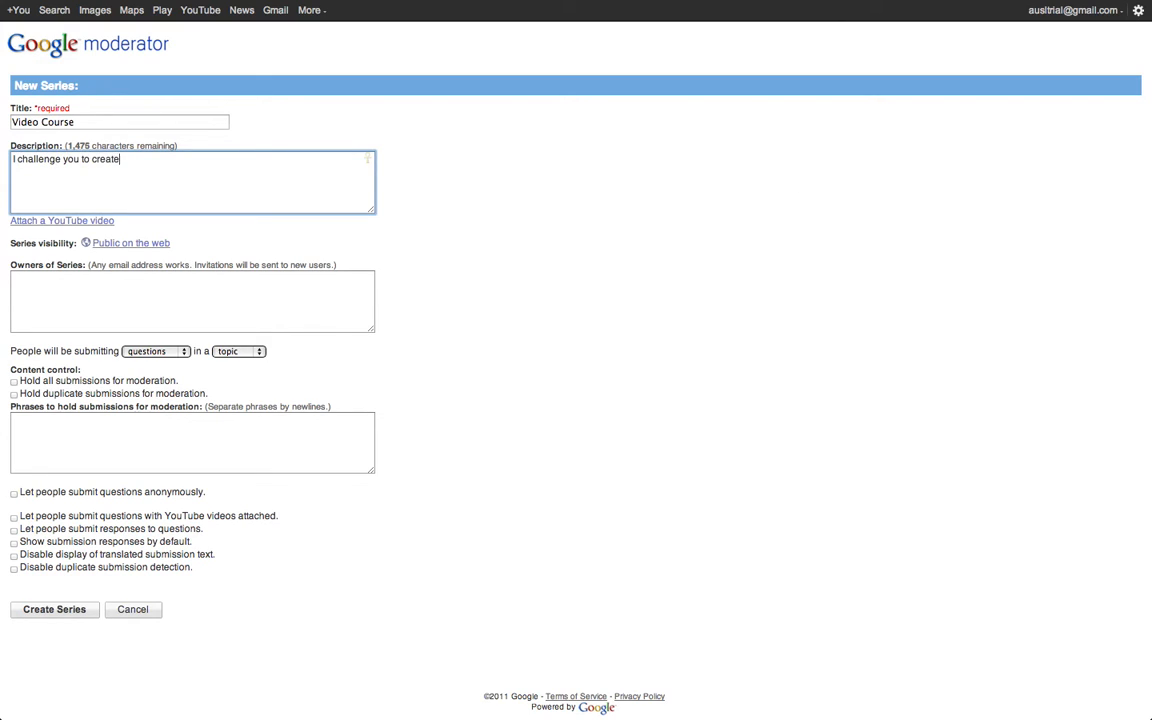
pyautogui.write('PSAs')
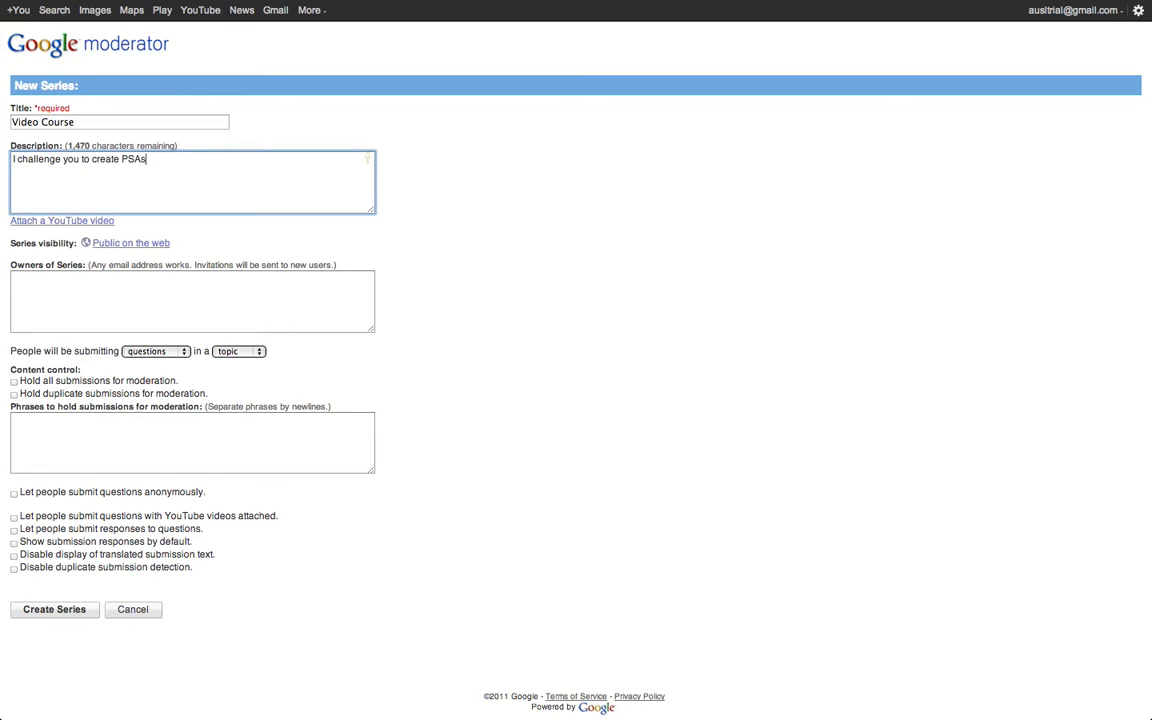
pyautogui.write('on different topics!')
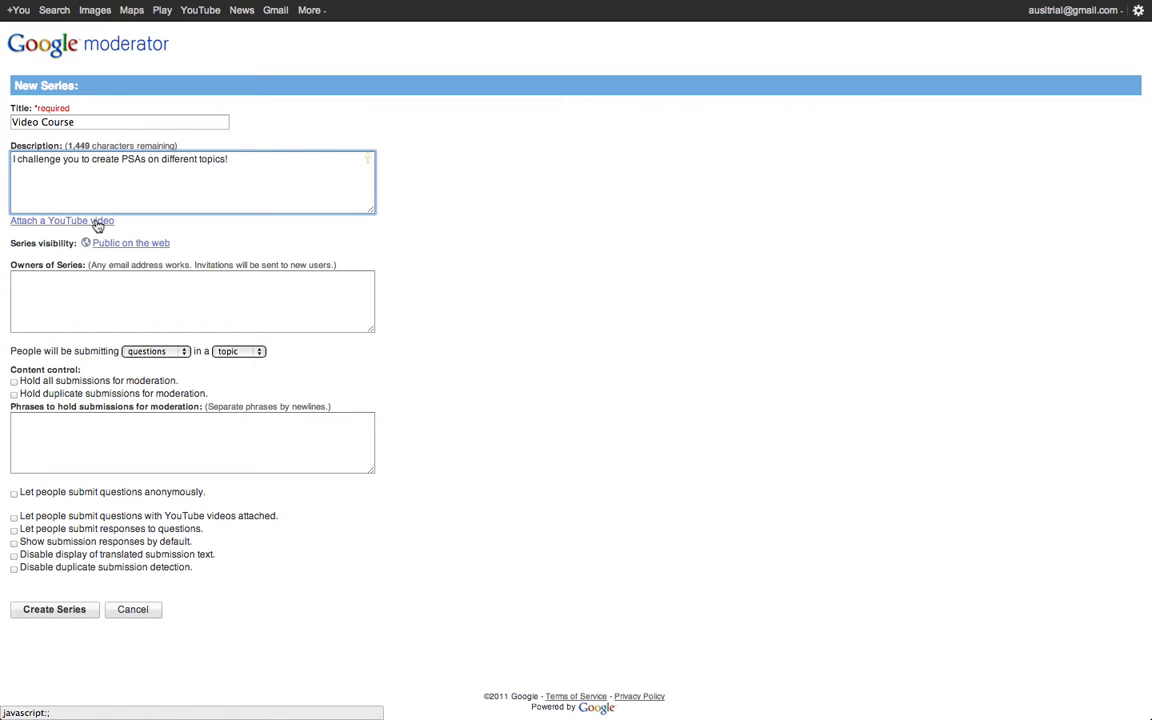
# Step: Select the description text to finish the PSA challenge wording
pyautogui.tripleClick(120, 122)
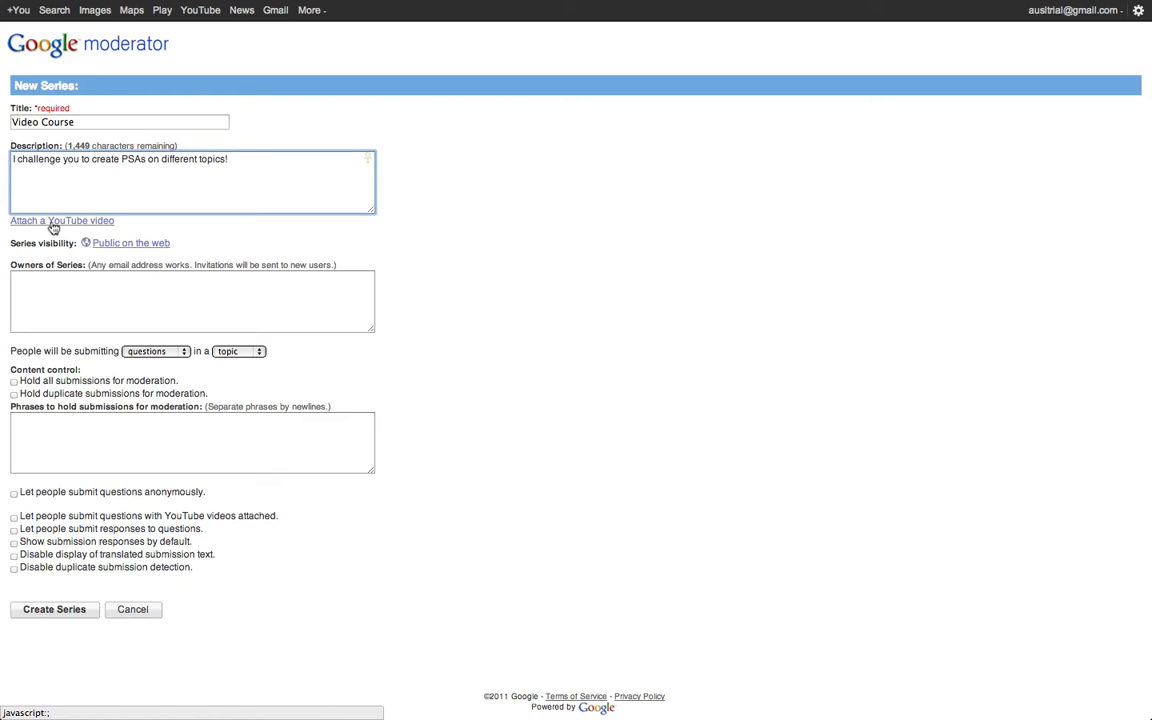
pyautogui.moveTo(104, 228)
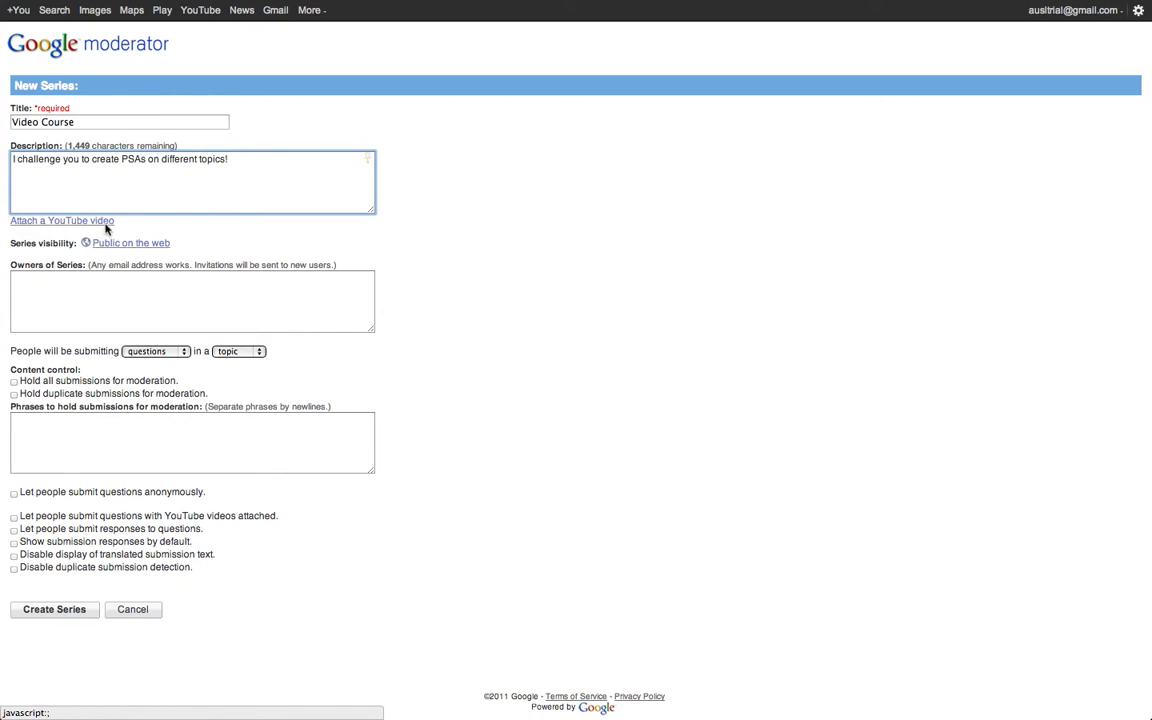
# Step: Set series visibility to anyone with a link instead of public on the web
pyautogui.click(130, 242)
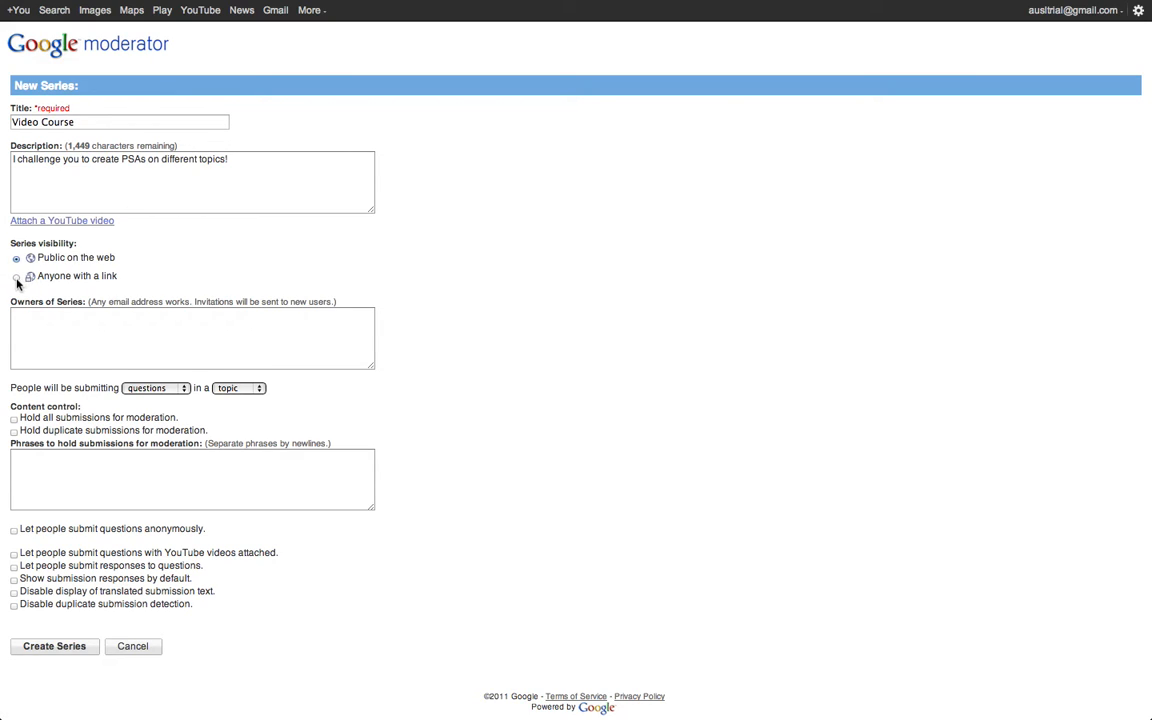
pyautogui.click(16, 276)
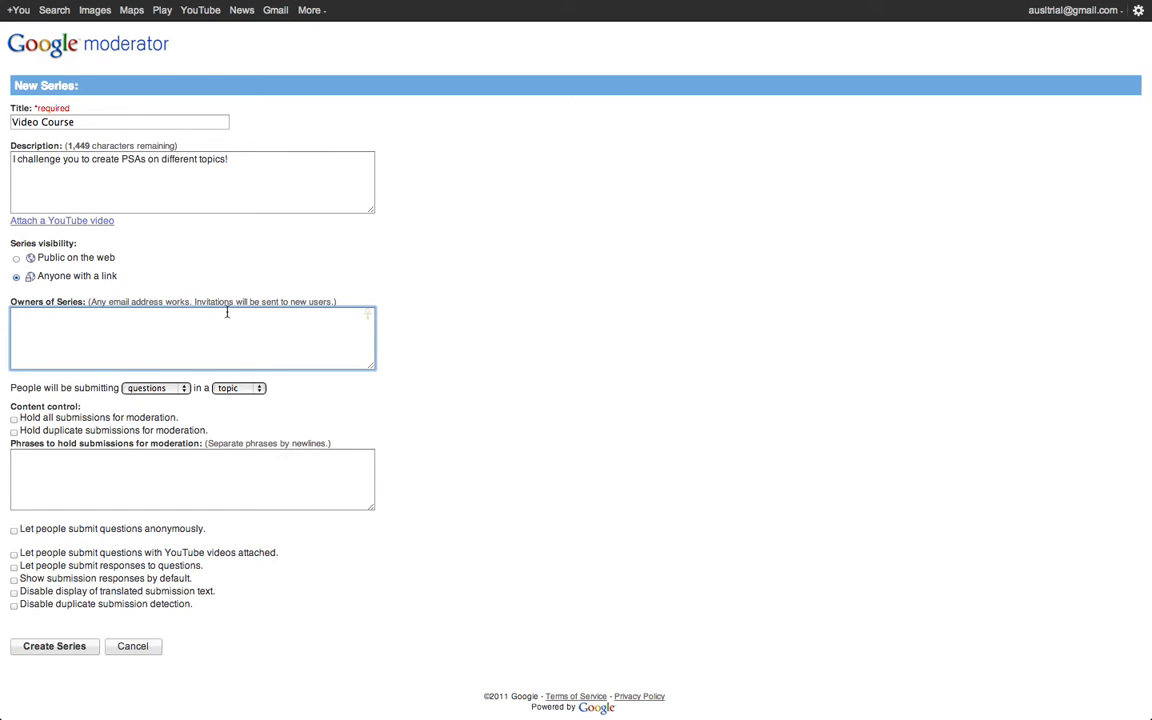
pyautogui.moveTo(94, 390)
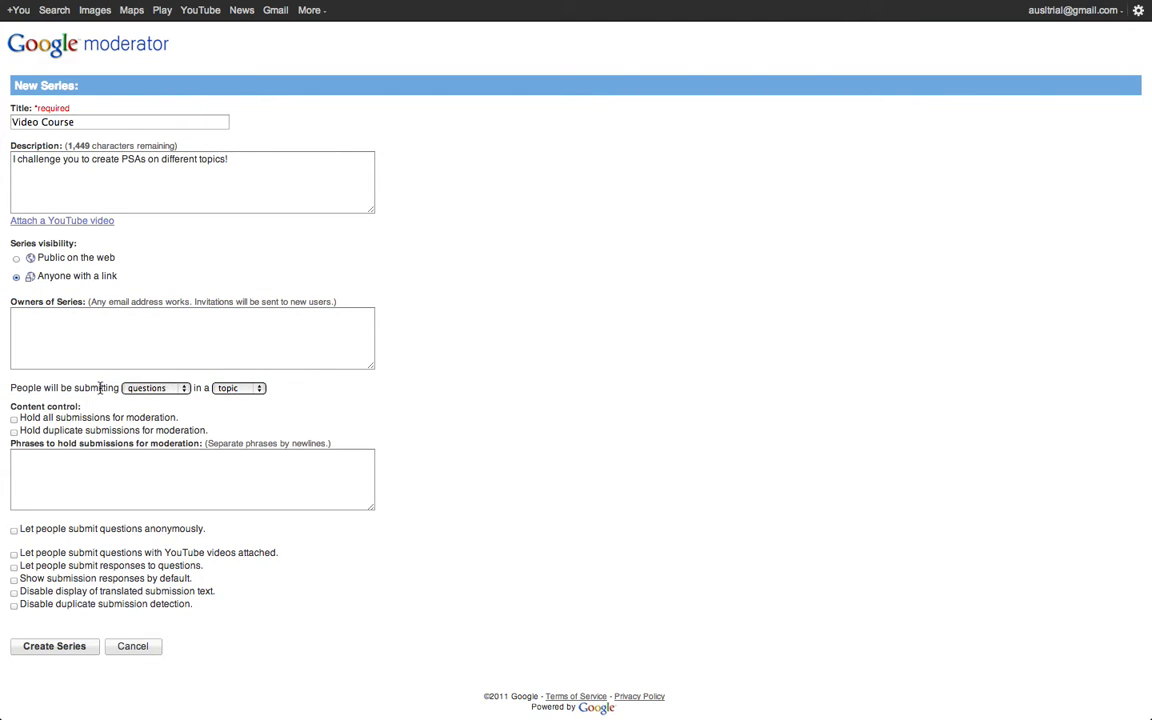
pyautogui.click(156, 388)
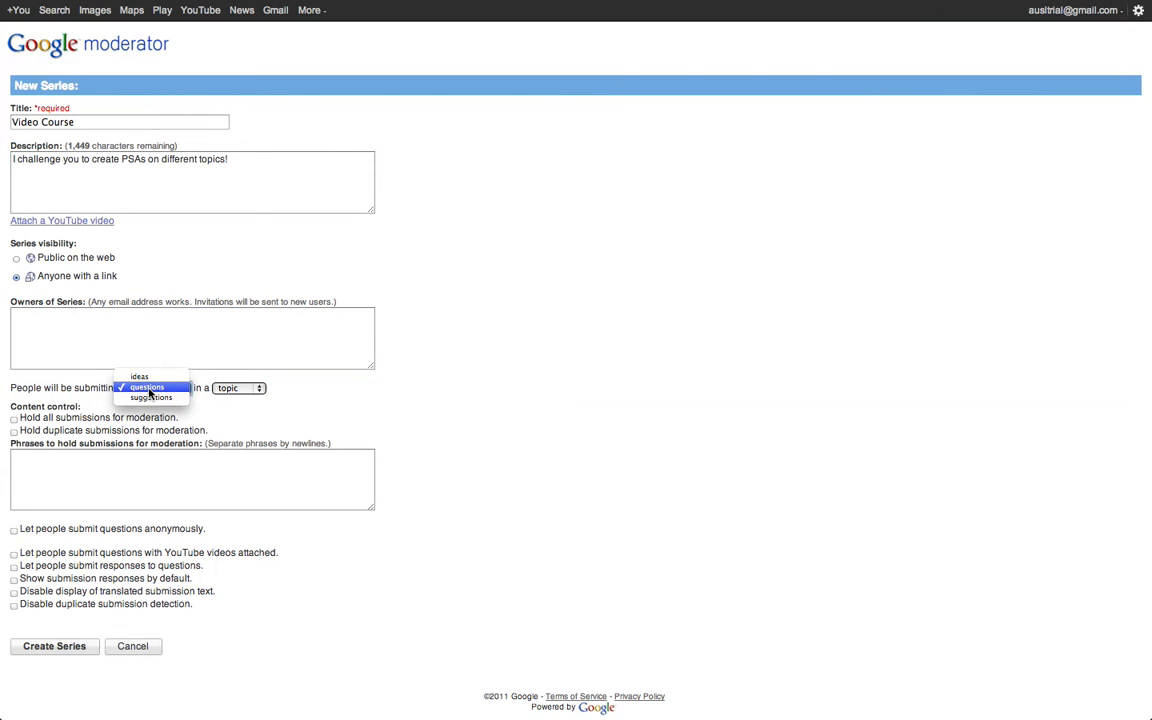
pyautogui.moveTo(150, 396)
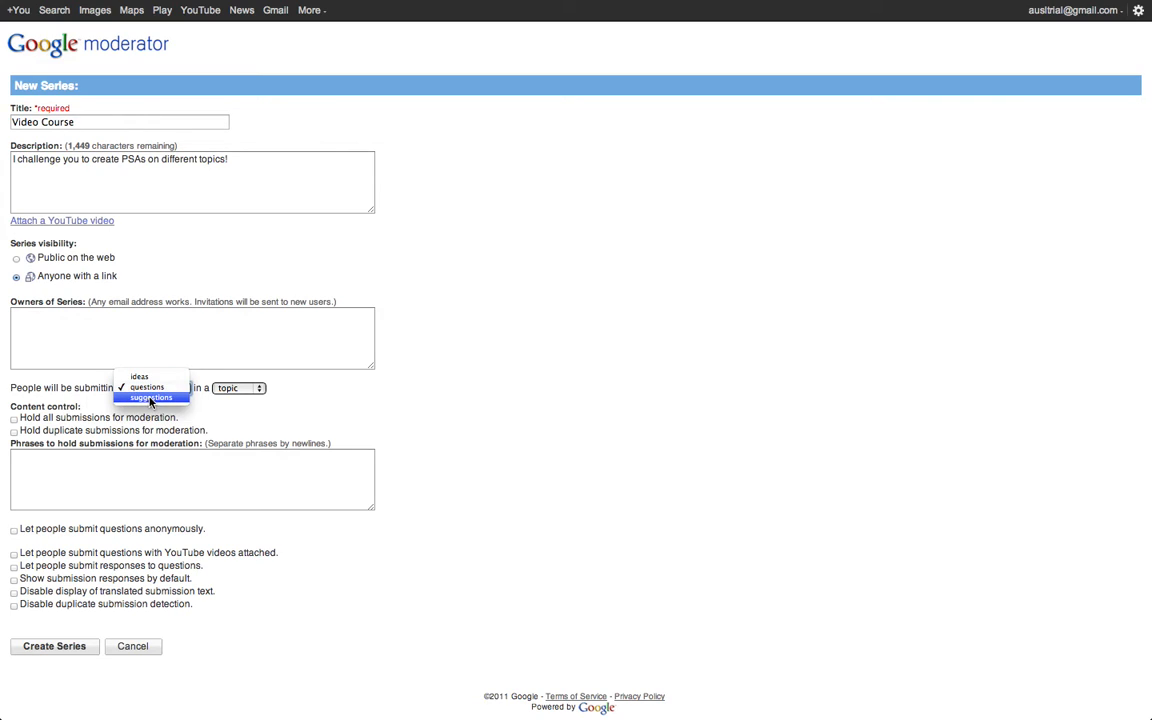
pyautogui.click(148, 388)
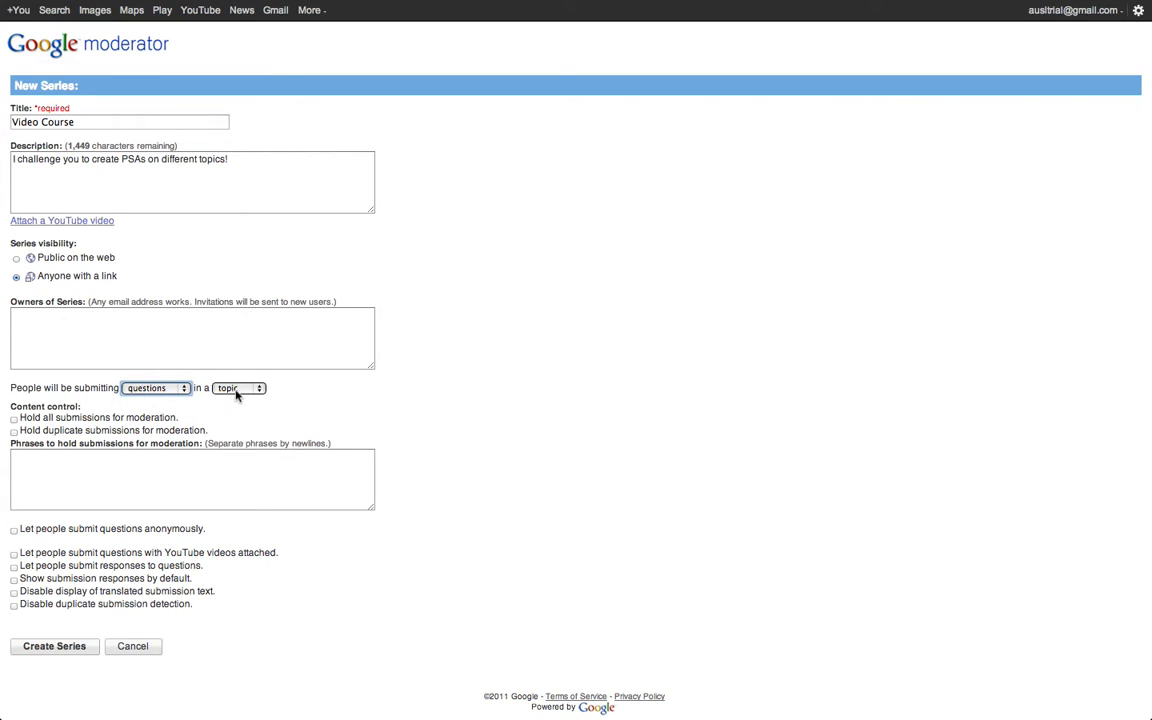
pyautogui.moveTo(212, 418)
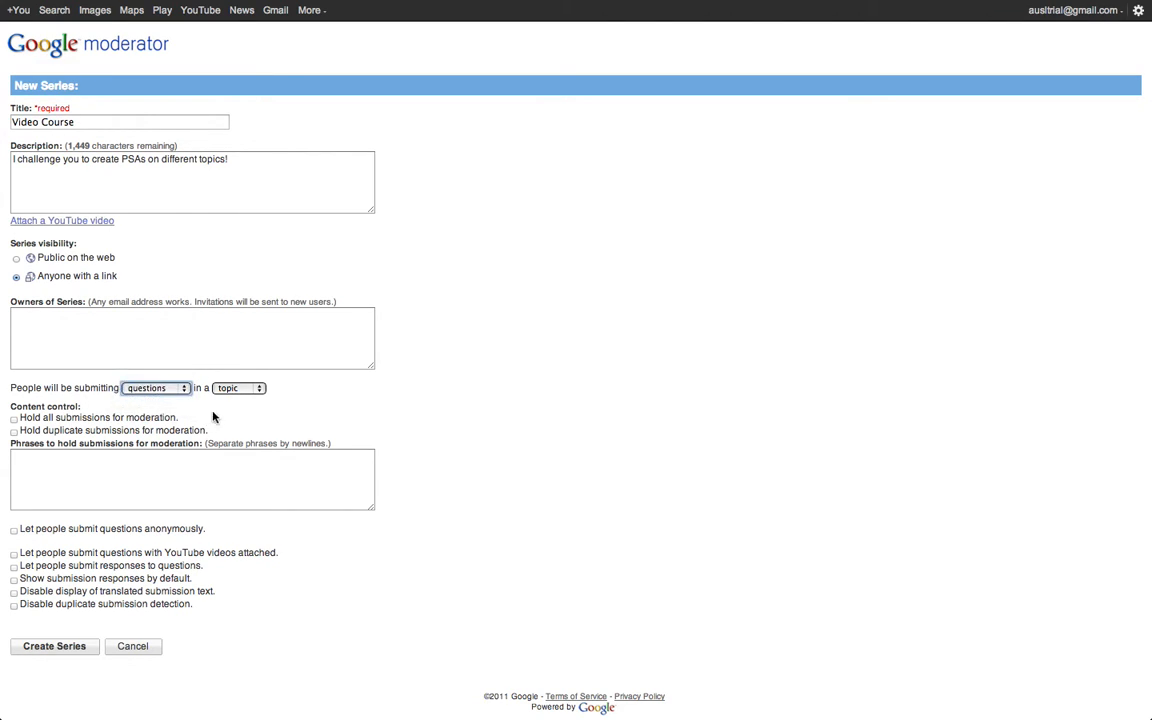
pyautogui.click(240, 388)
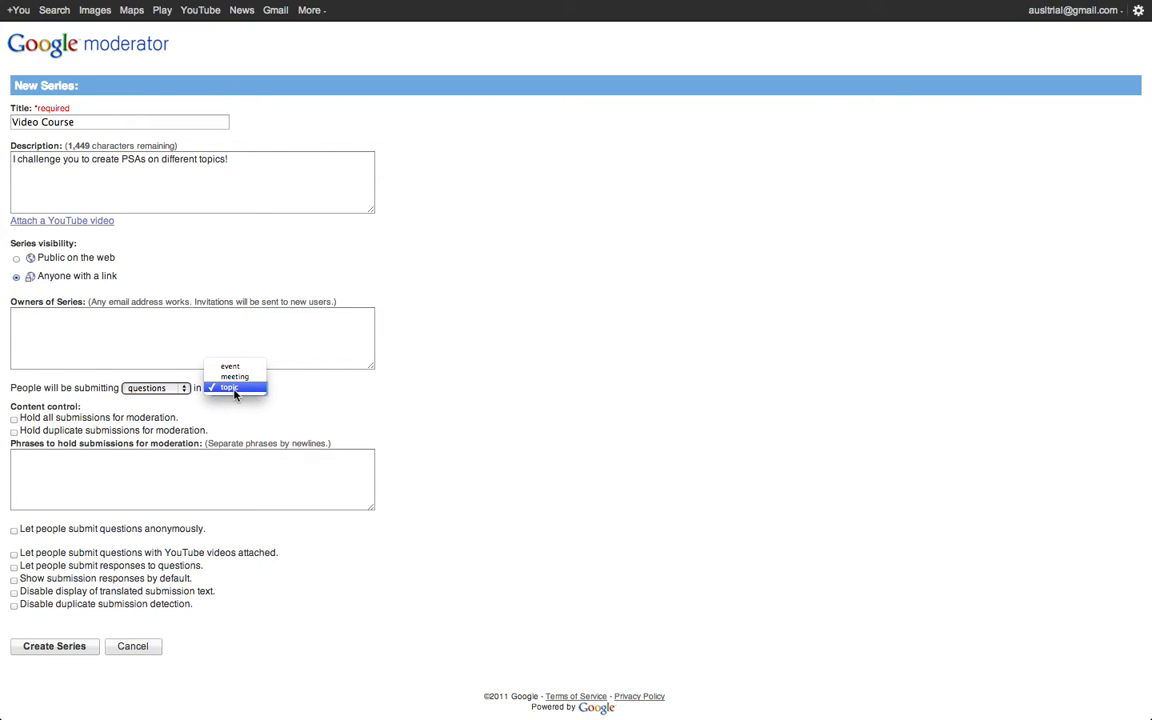
pyautogui.moveTo(234, 376)
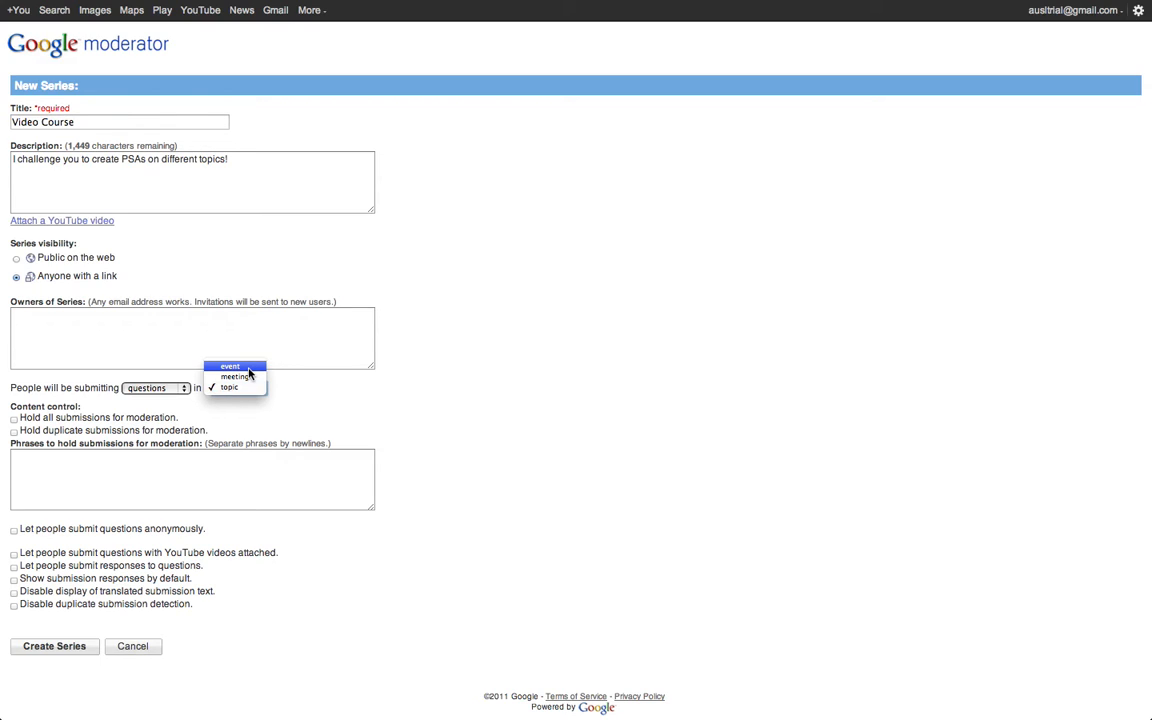
pyautogui.click(228, 388)
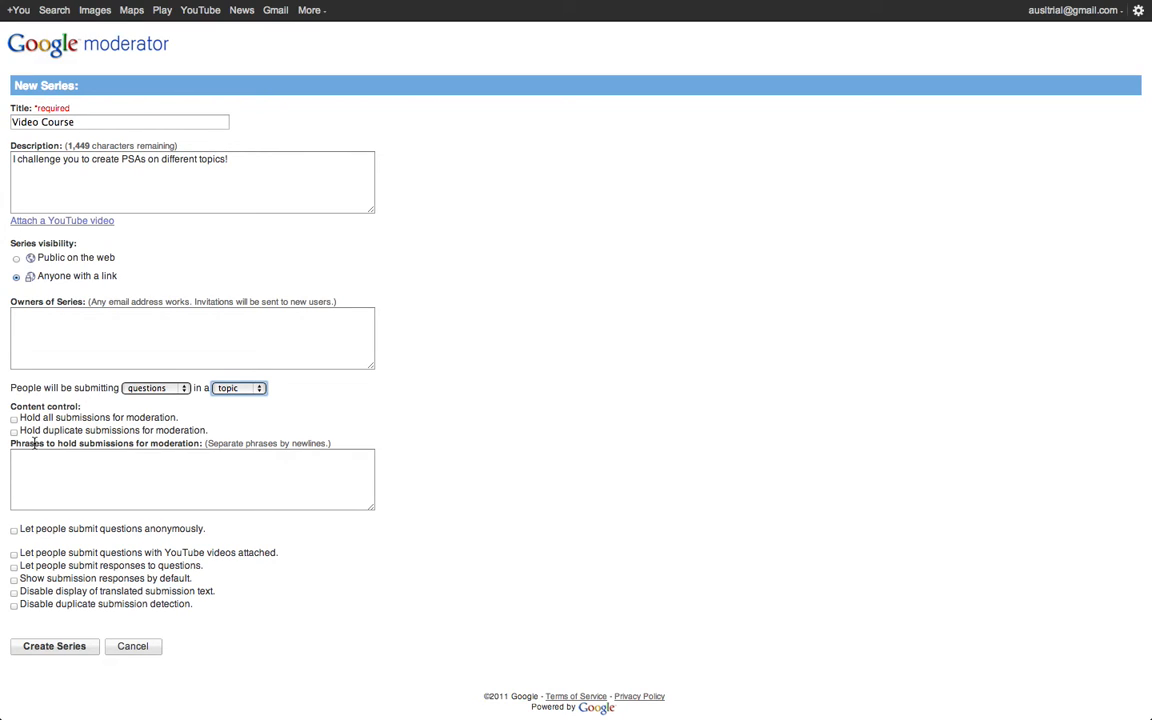
pyautogui.click(64, 480)
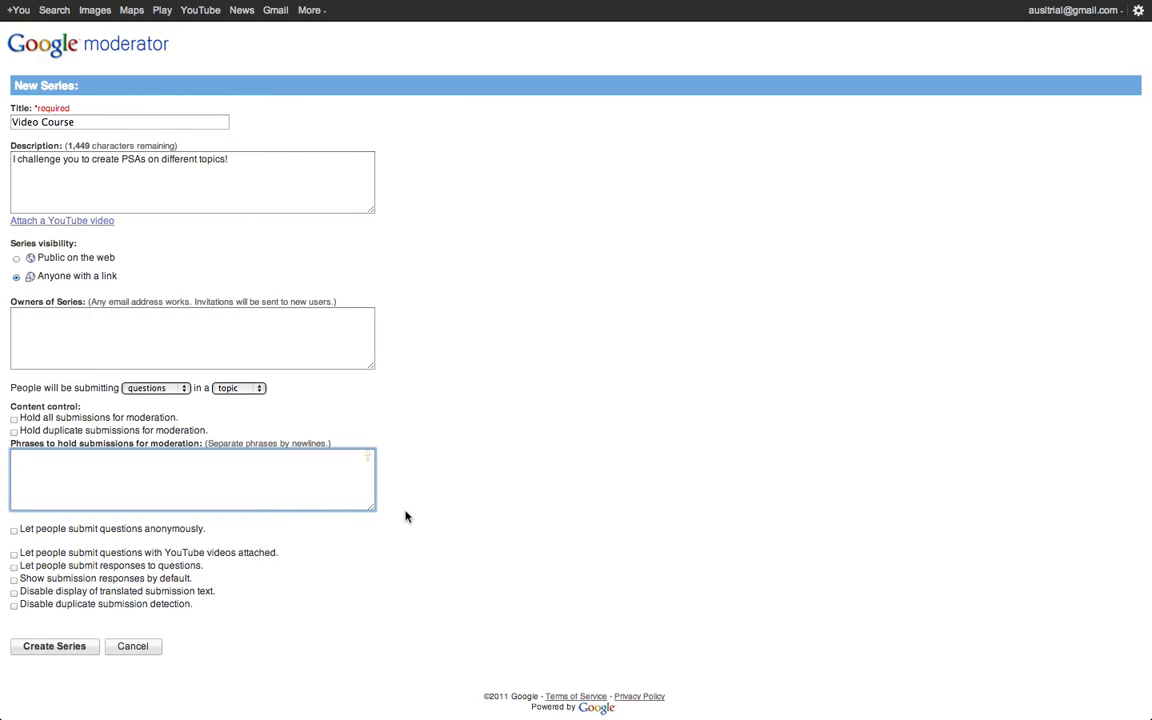
pyautogui.moveTo(120, 530)
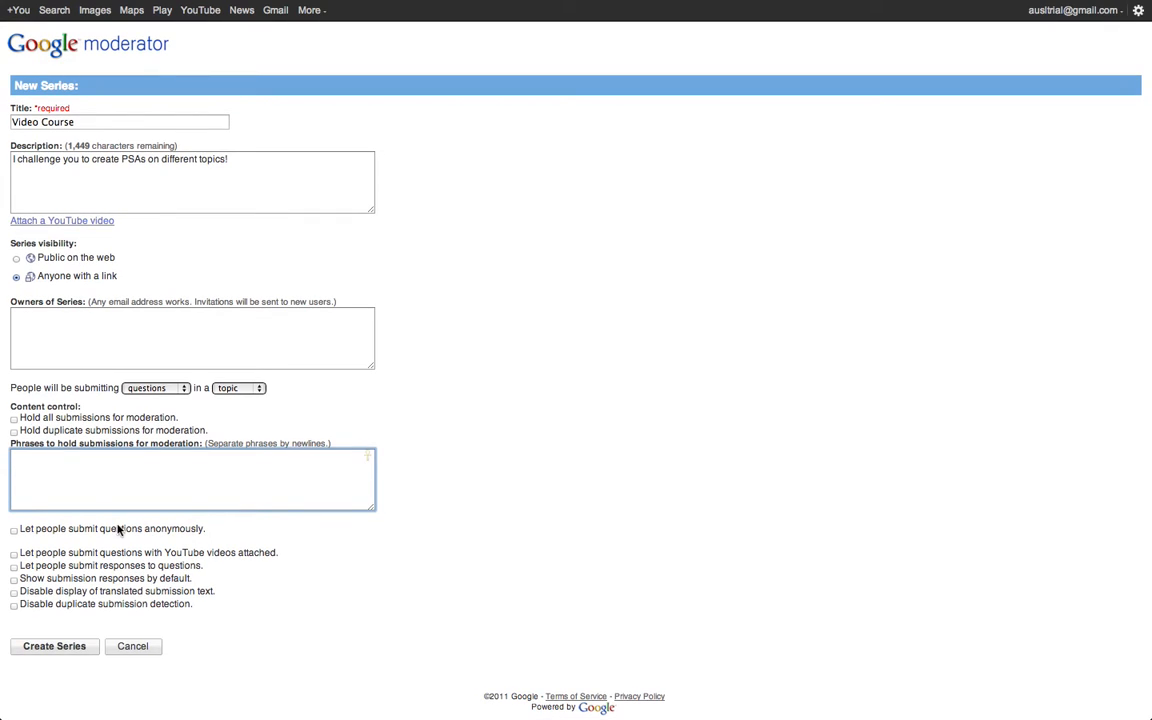
pyautogui.moveTo(144, 540)
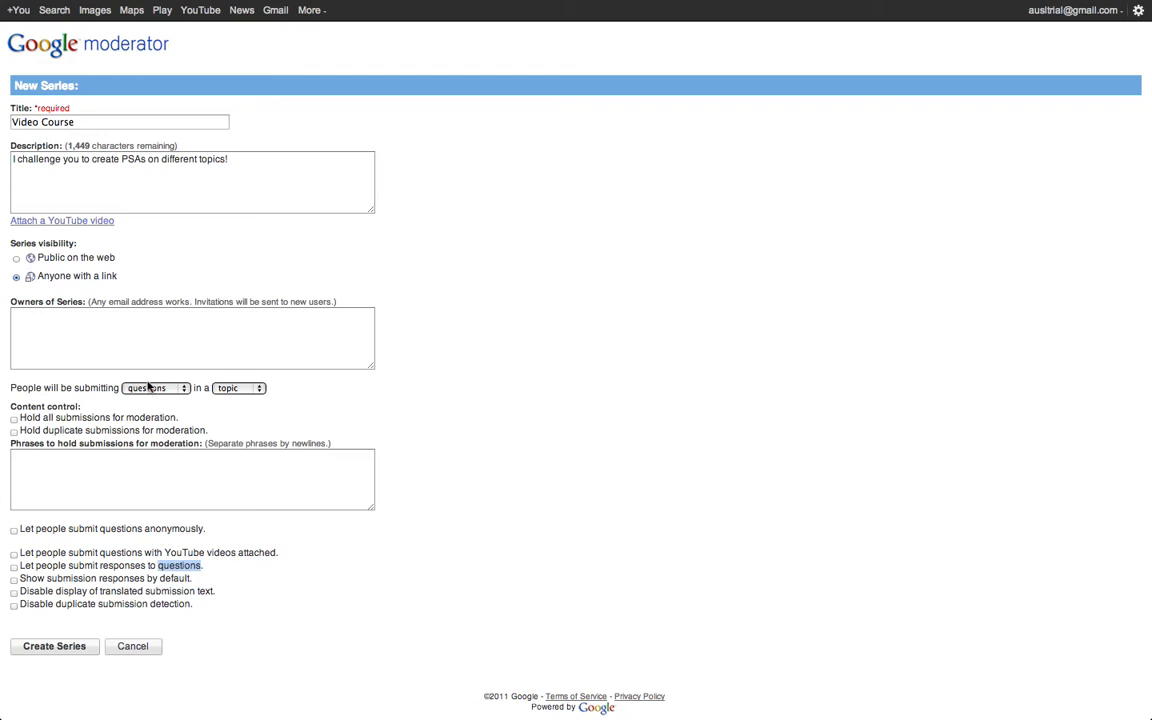
pyautogui.click(156, 388)
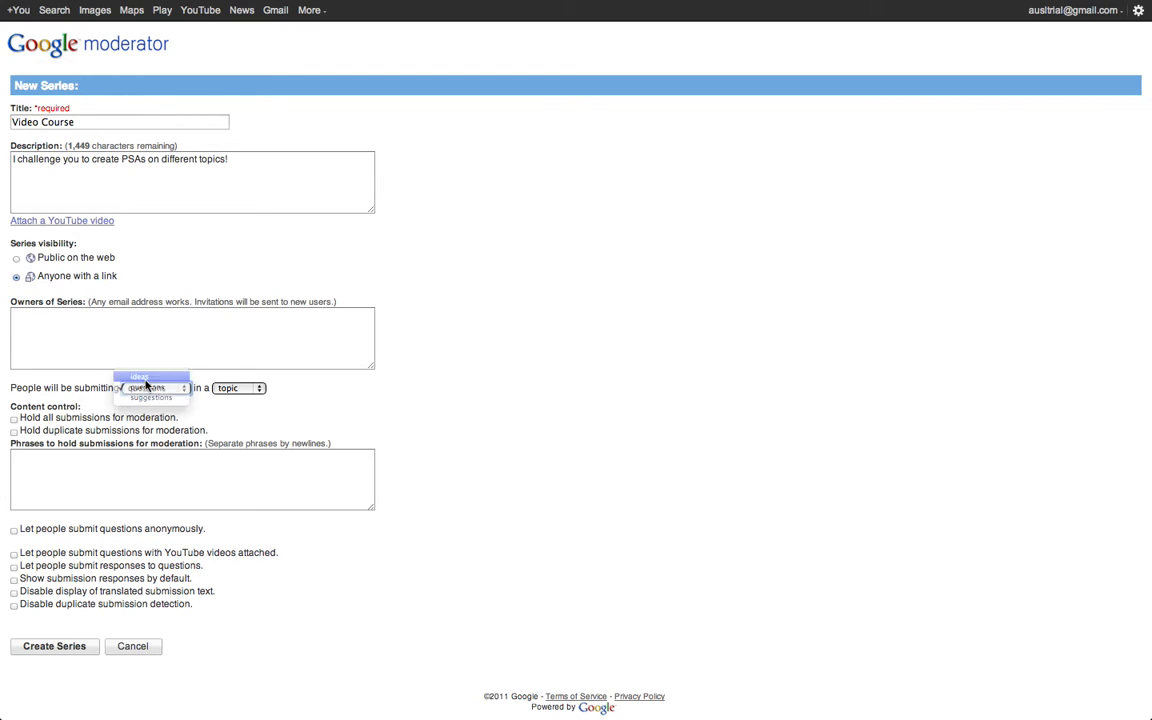
pyautogui.moveTo(146, 398)
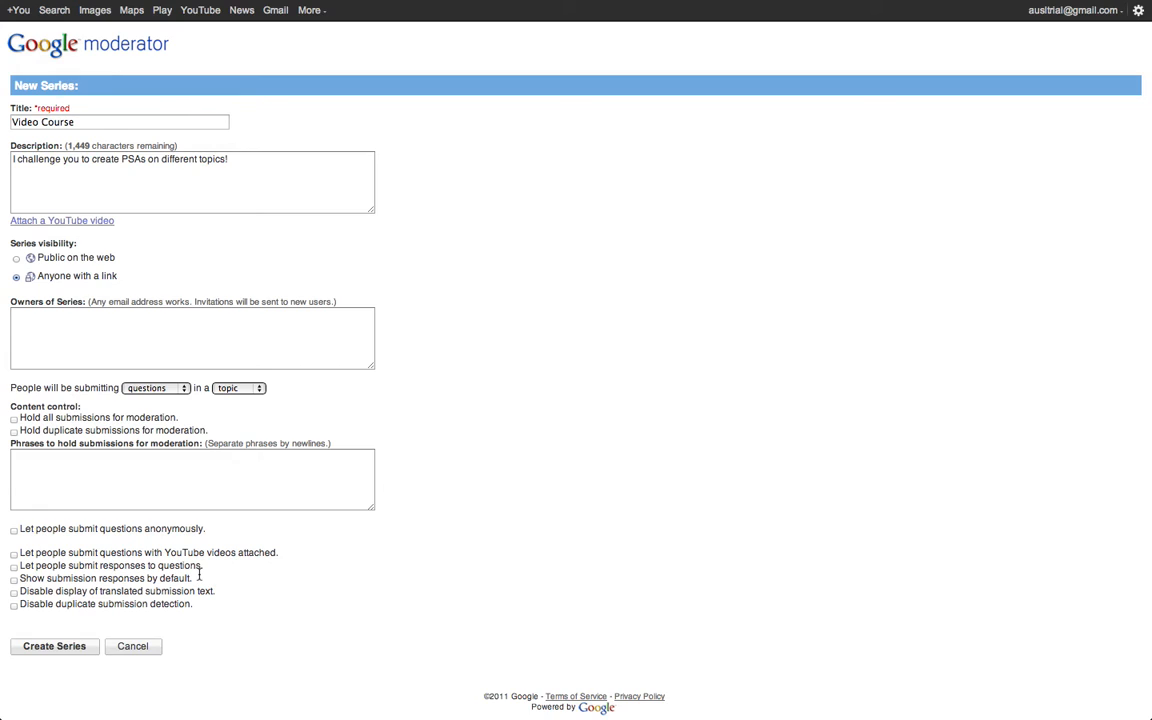
pyautogui.moveTo(112, 598)
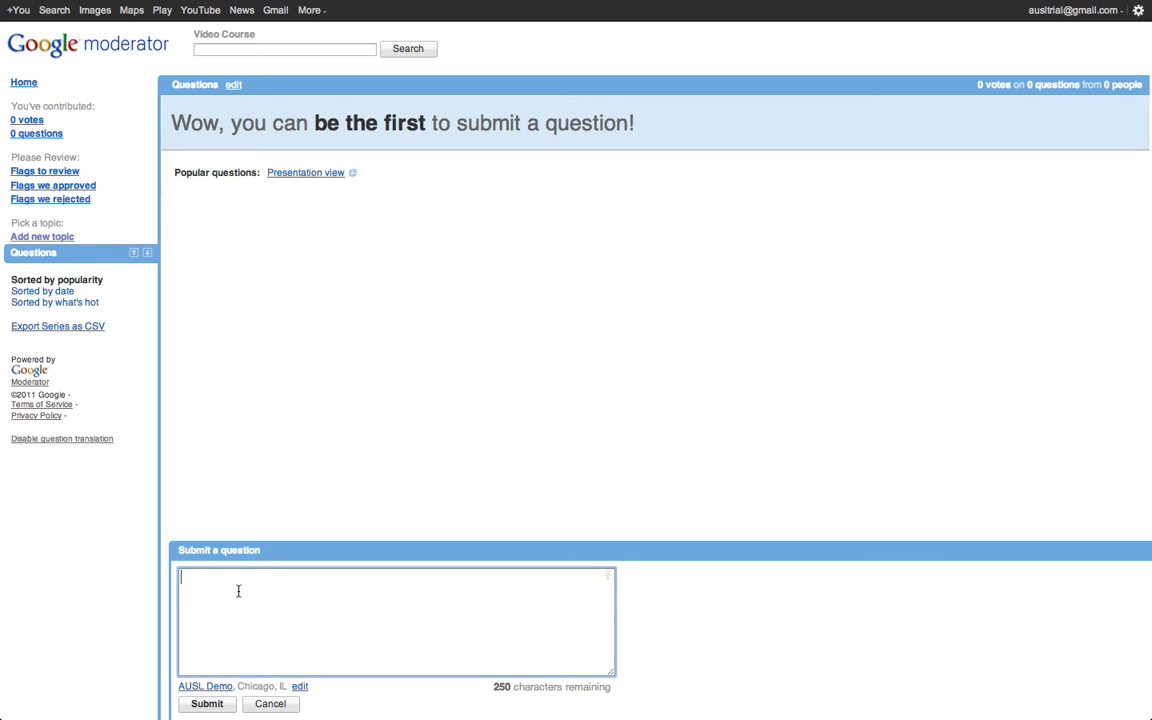
pyautogui.moveTo(304, 572)
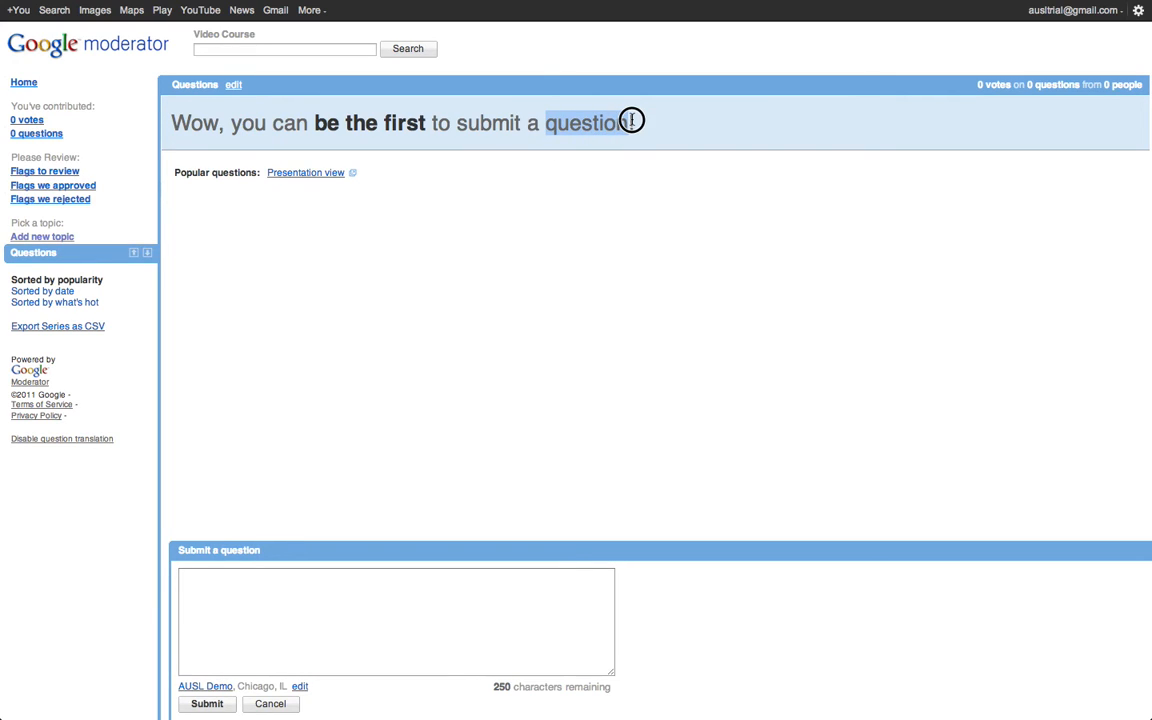
pyautogui.moveTo(250, 514)
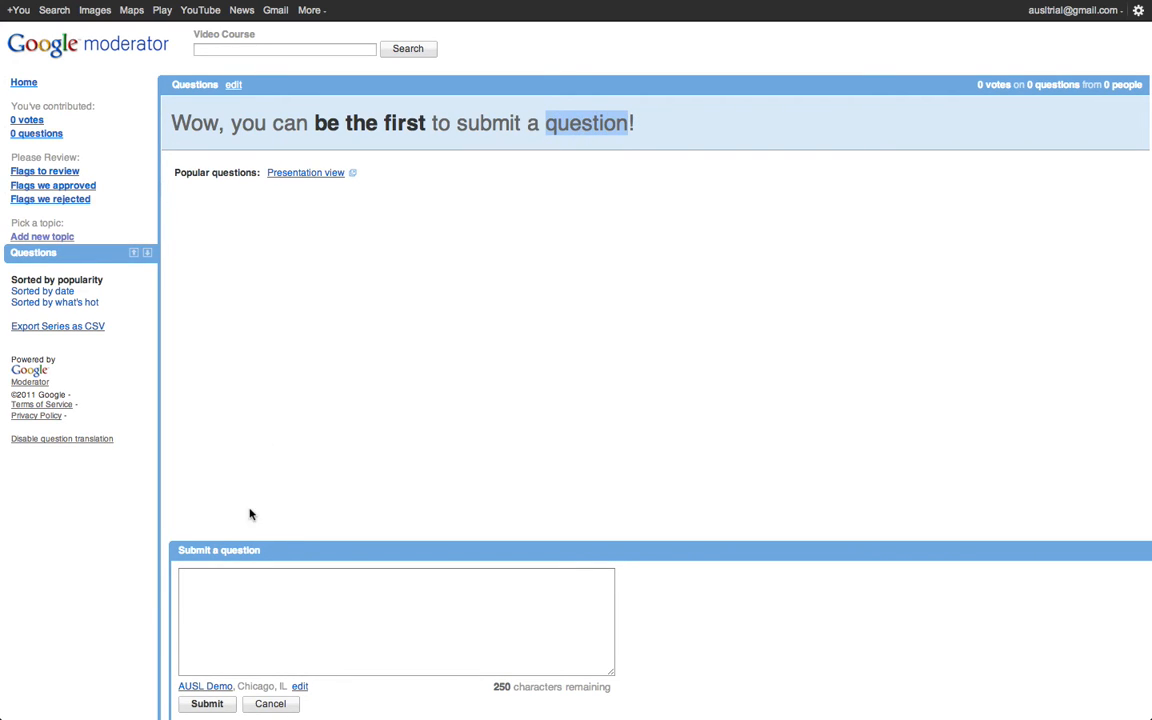
# Step: Submit the question "Why is a raven like a writing desk?" to the series
pyautogui.click(396, 620)
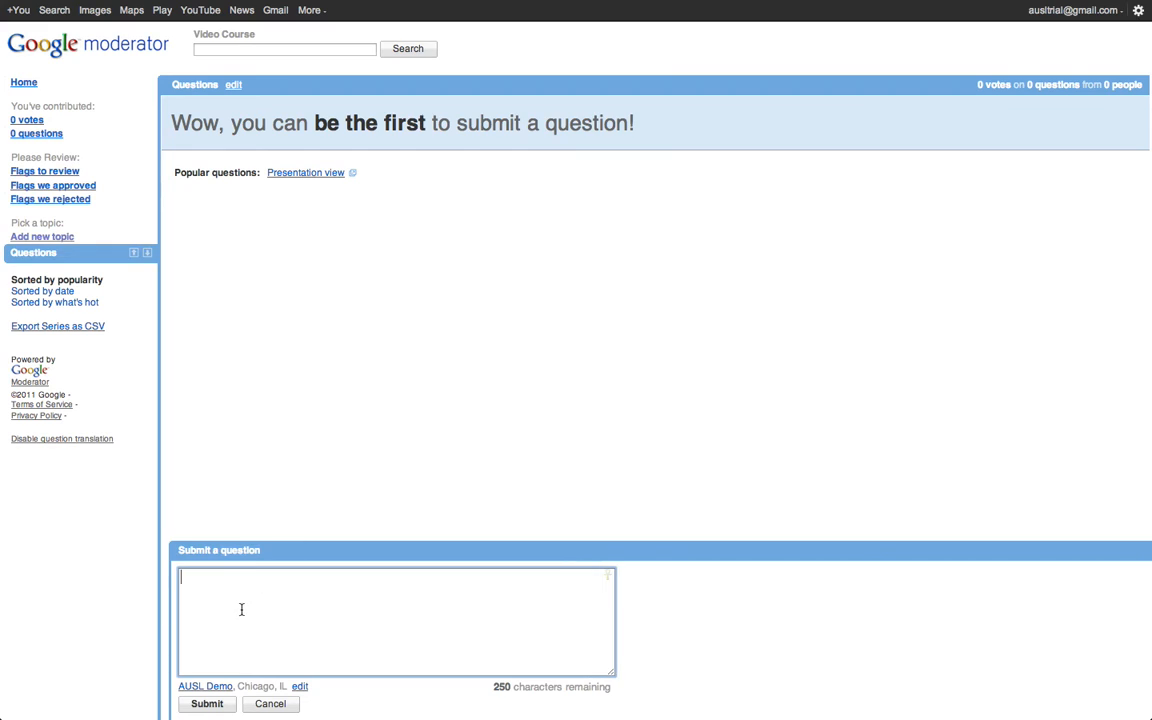
pyautogui.write('Why is')
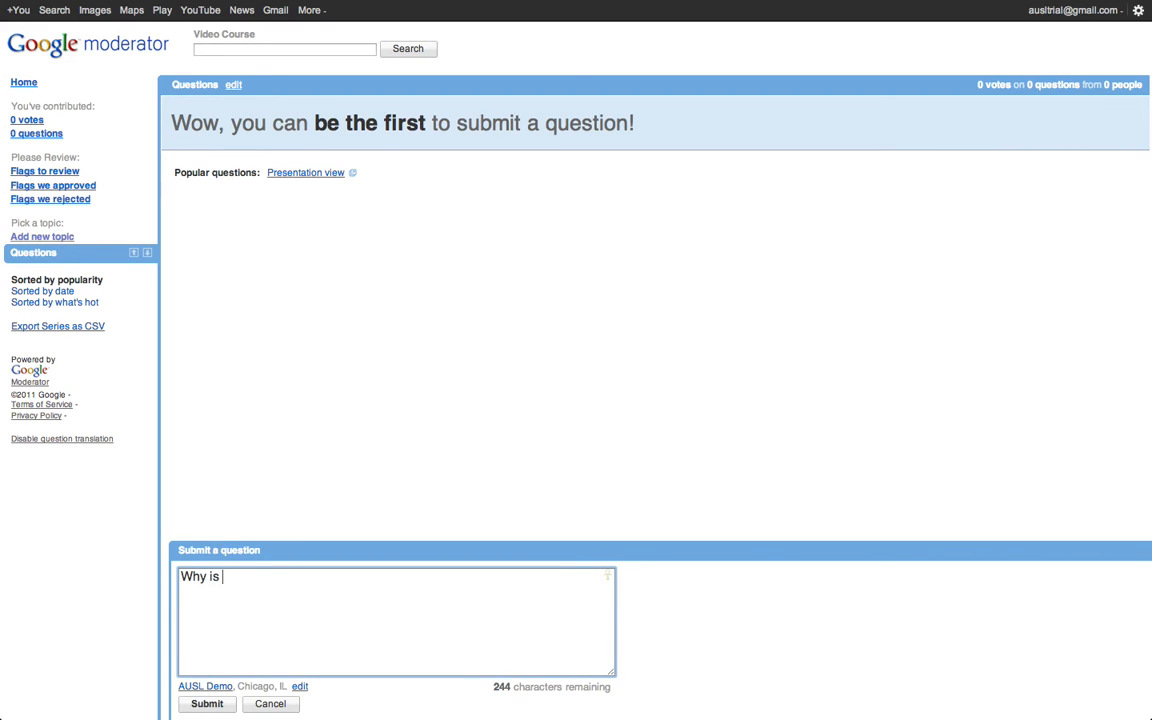
pyautogui.write('a raven like a writ')
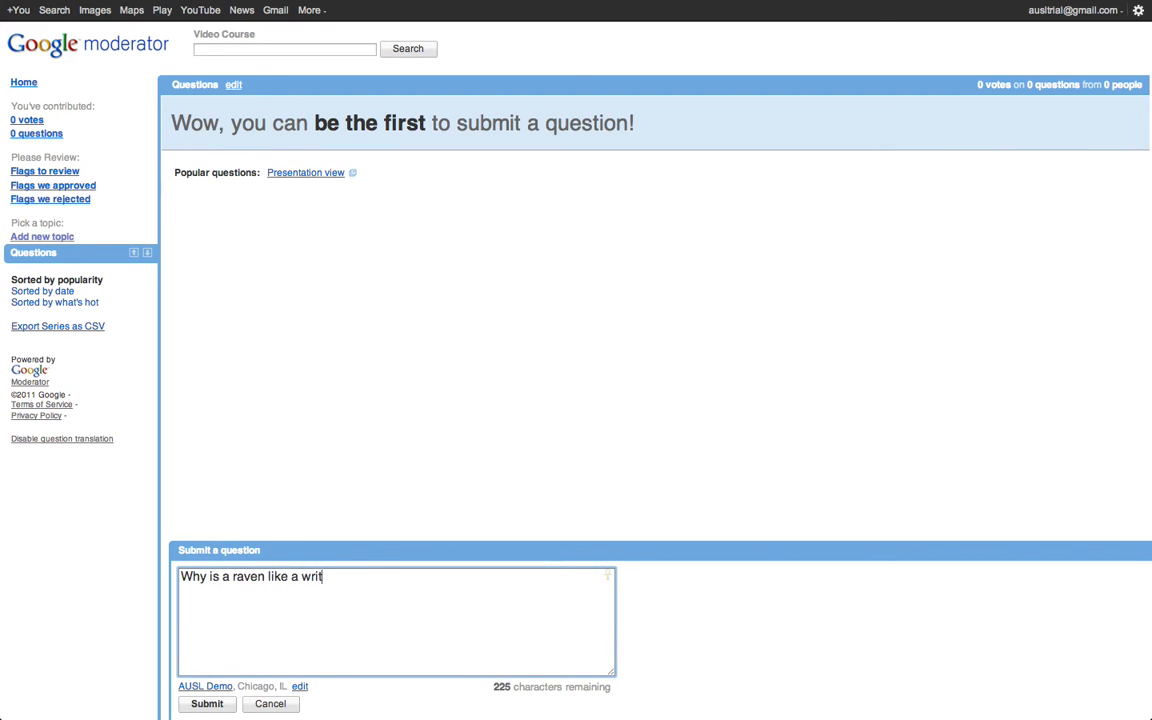
pyautogui.write('ing desk?')
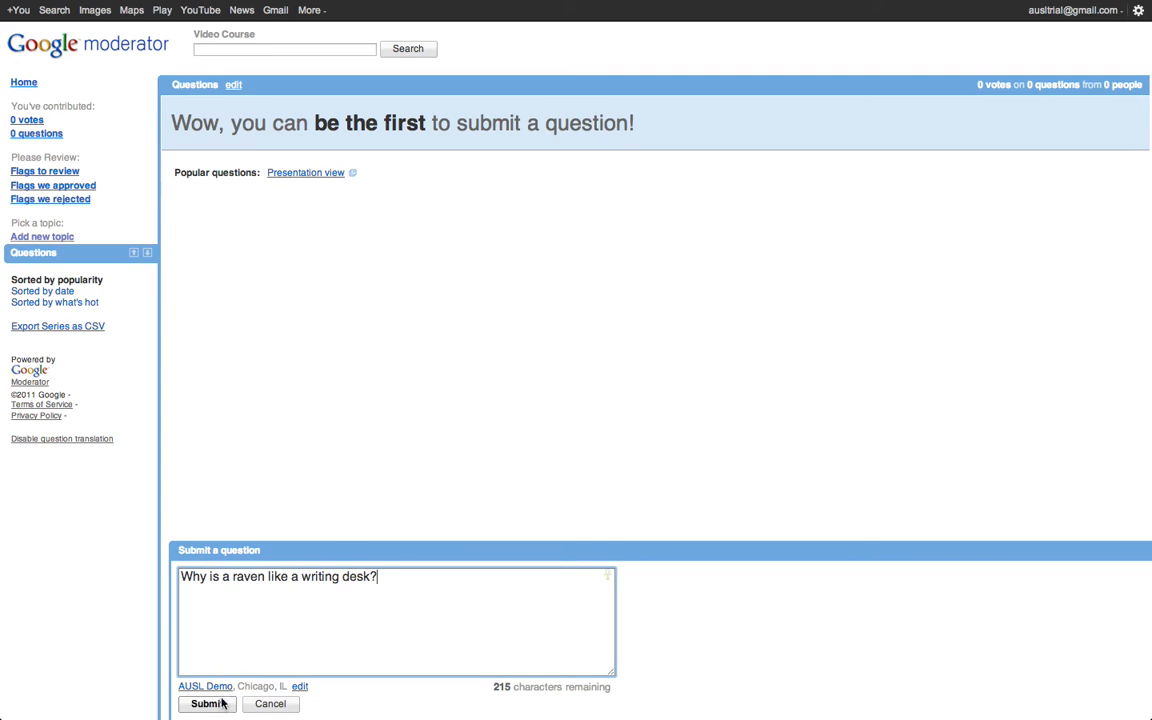
pyautogui.click(208, 704)
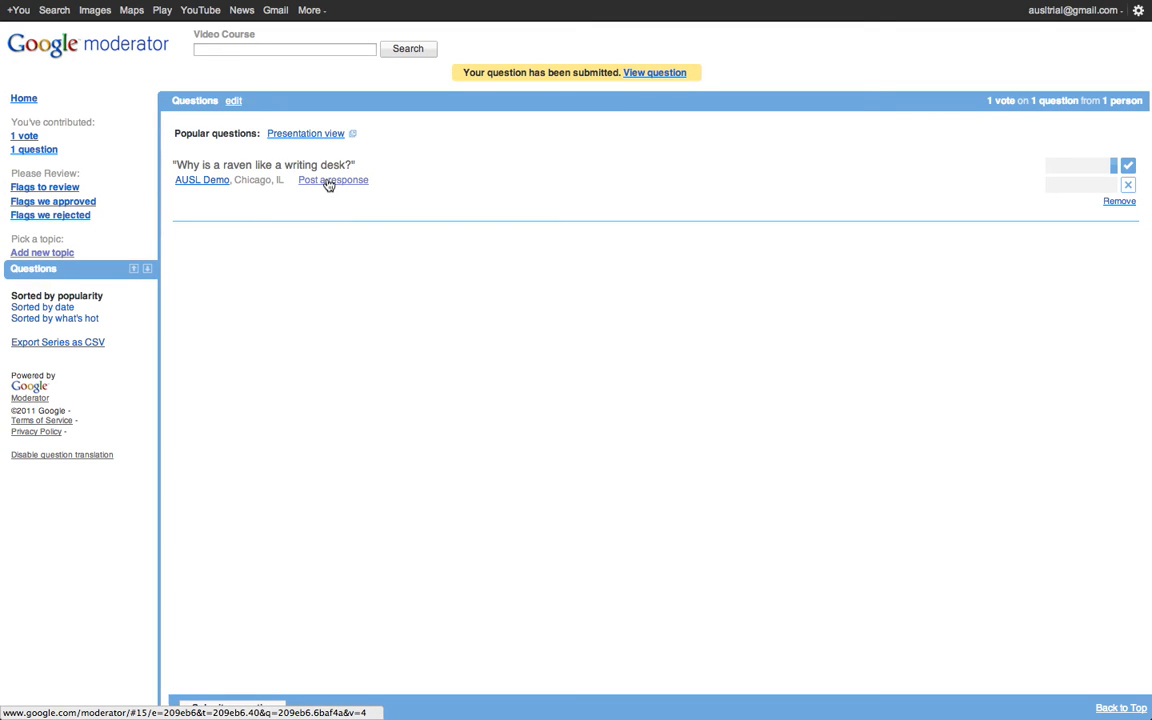
# Step: Add the response "I don't know?" to the raven question
pyautogui.click(332, 180)
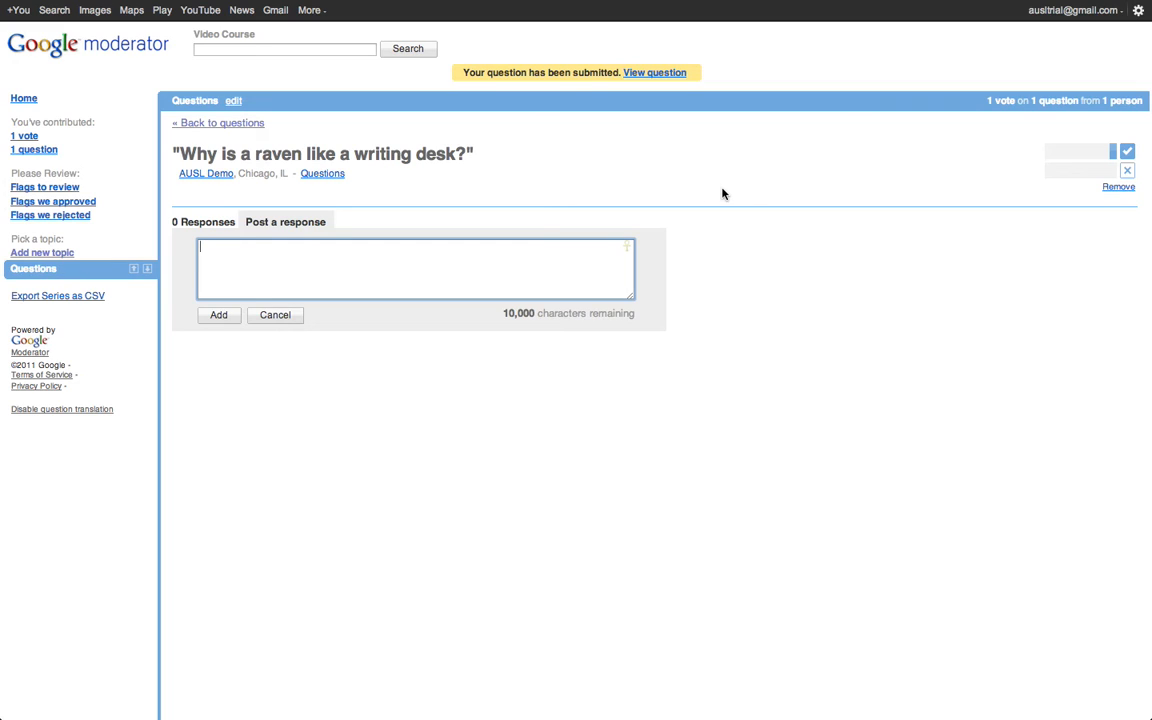
pyautogui.write("I don't know?")
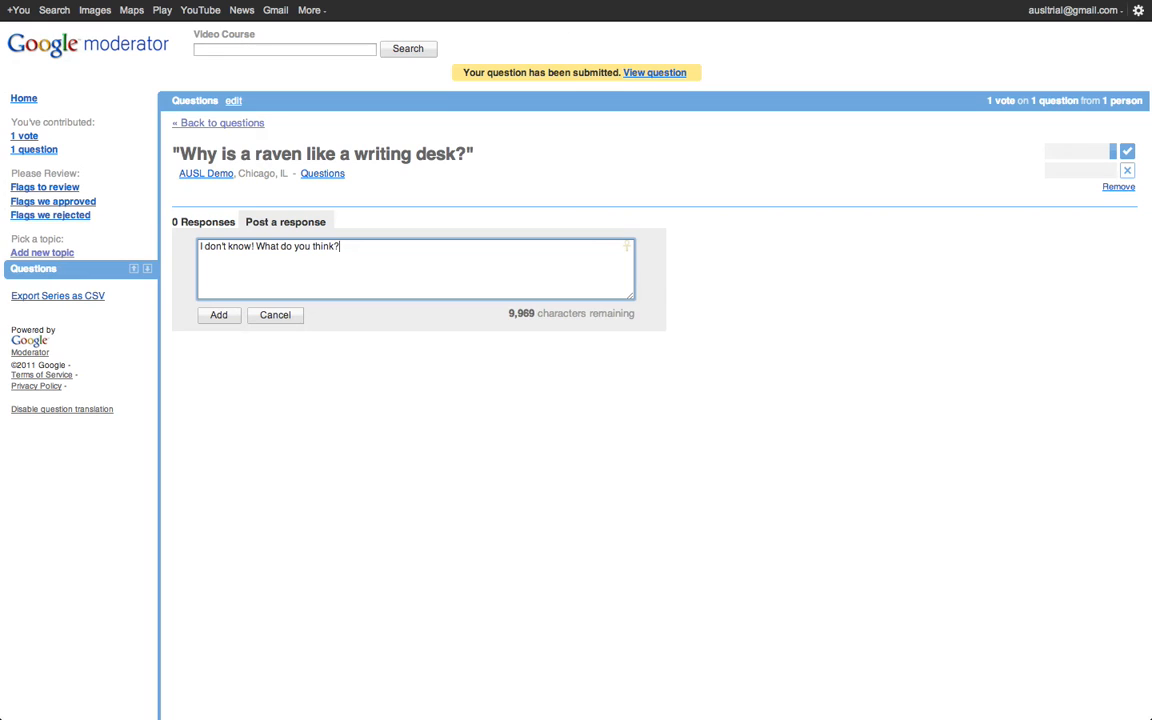
pyautogui.click(218, 316)
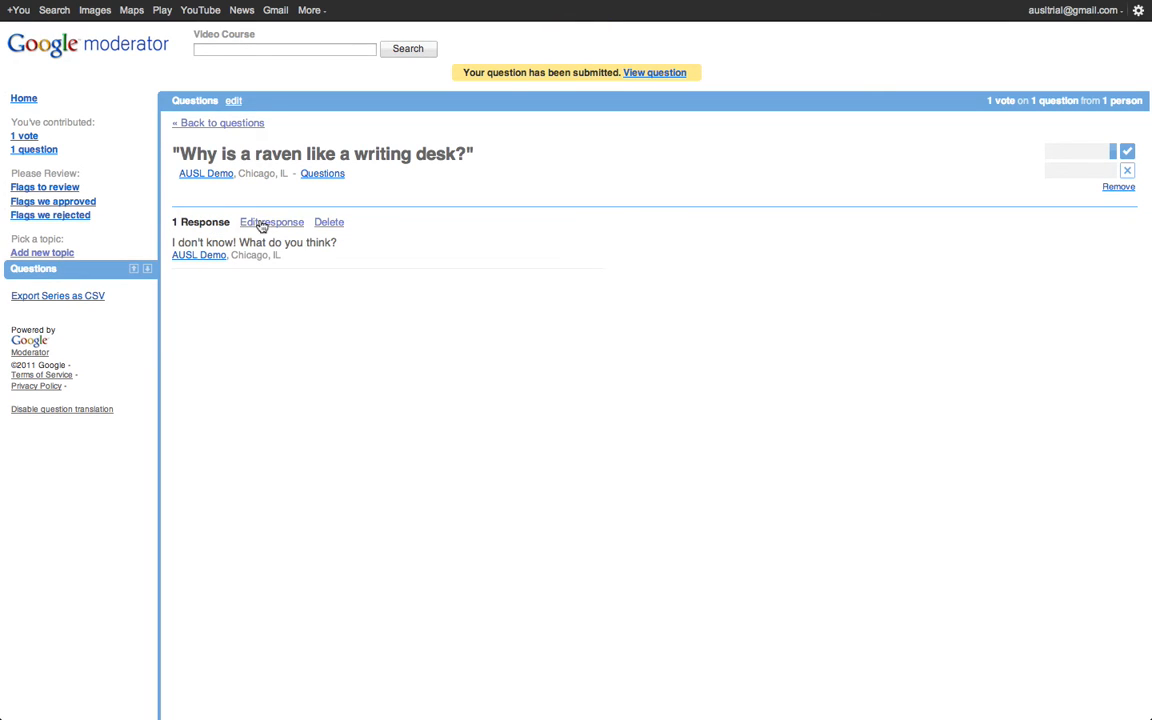
pyautogui.moveTo(44, 272)
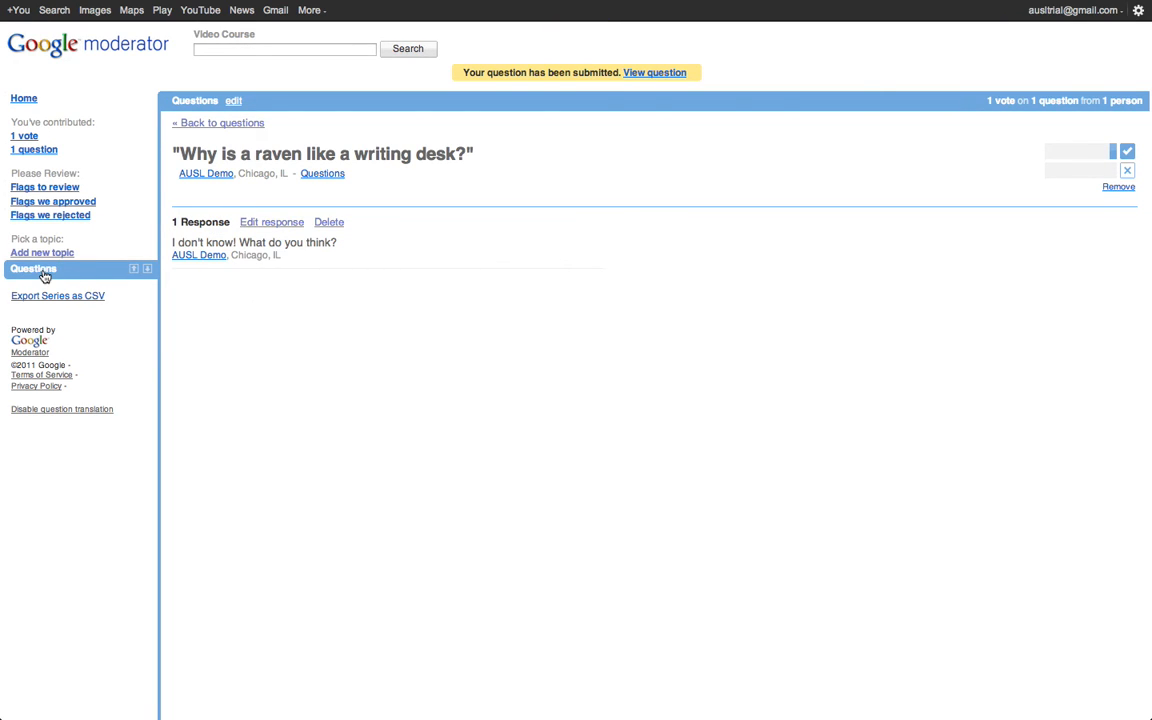
# Step: Return to the questions list and vote the raven question as a good one
pyautogui.click(32, 268)
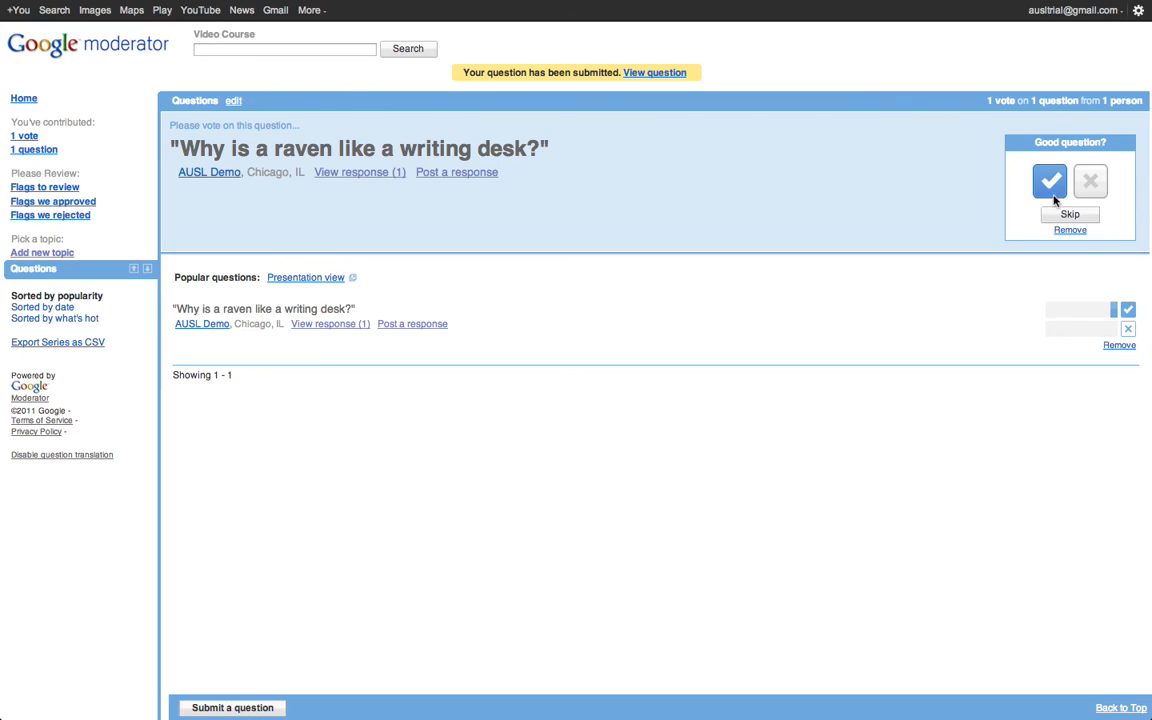
pyautogui.click(1050, 182)
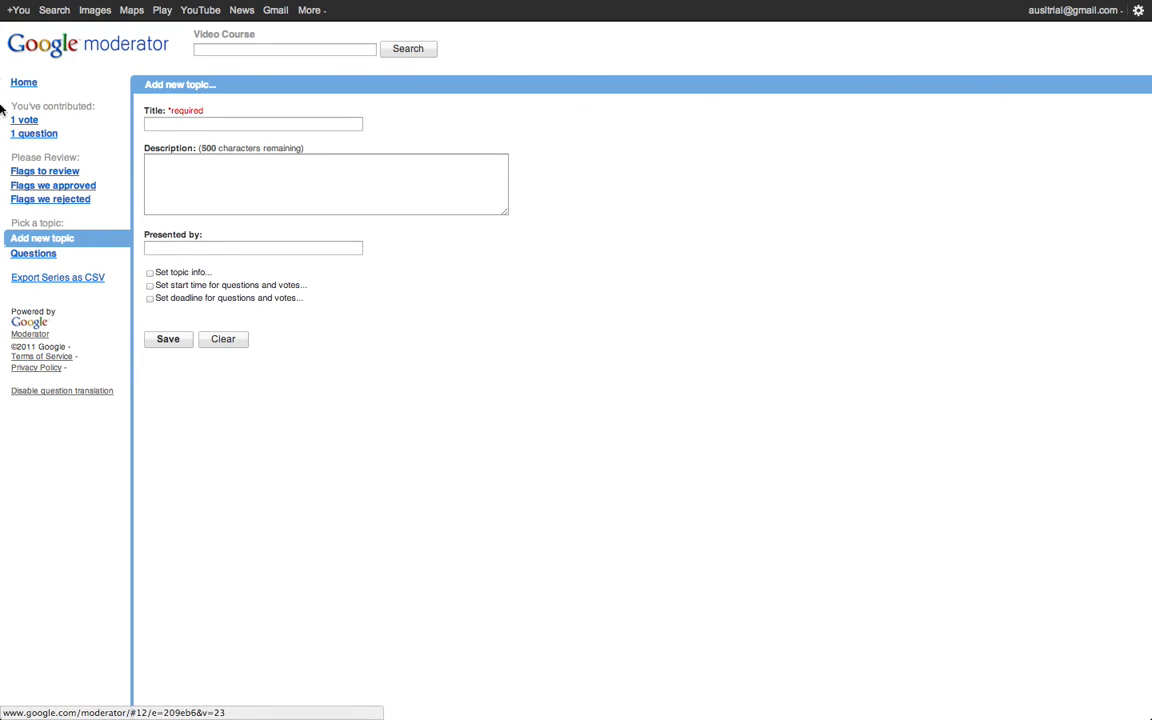
pyautogui.moveTo(32, 288)
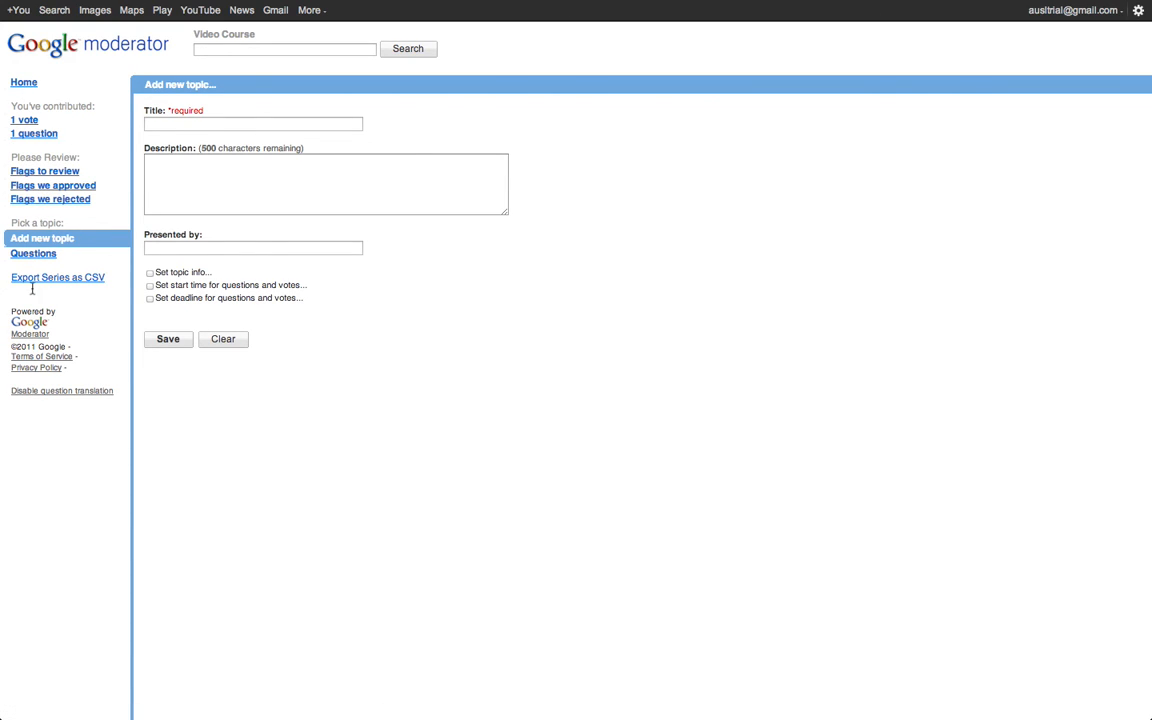
# Step: Rename the original Questions topic to "Ideas about Ravens"
pyautogui.click(32, 252)
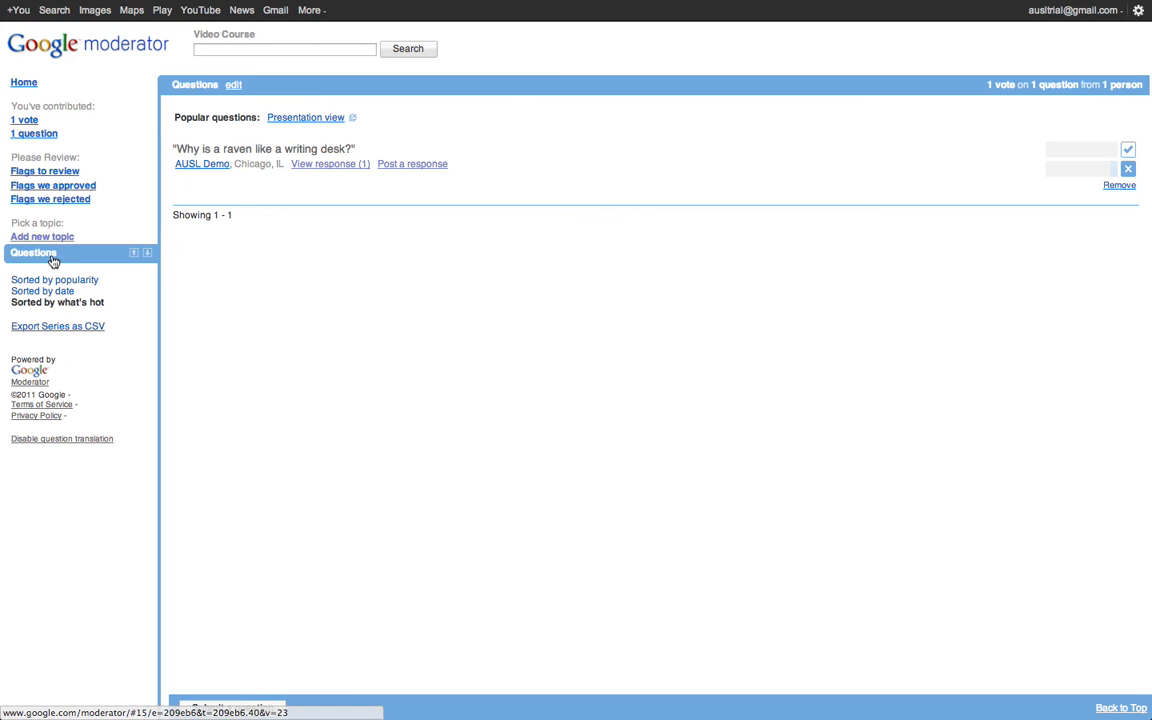
pyautogui.moveTo(232, 132)
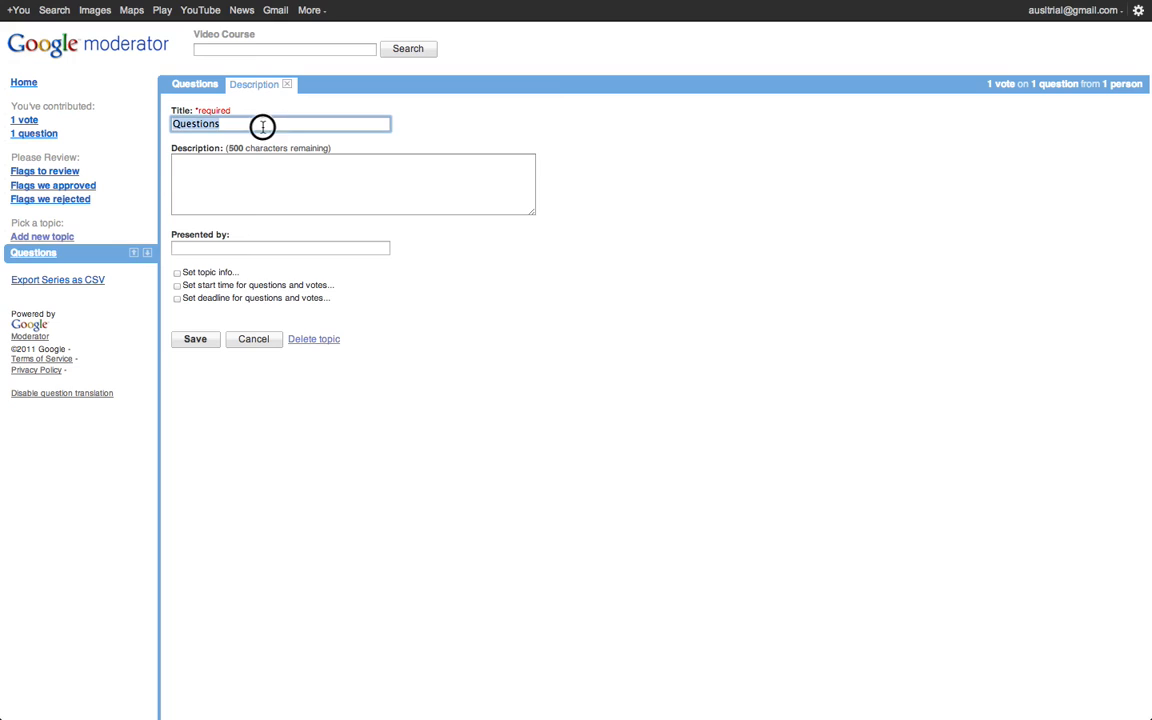
pyautogui.write('Ideas ab')
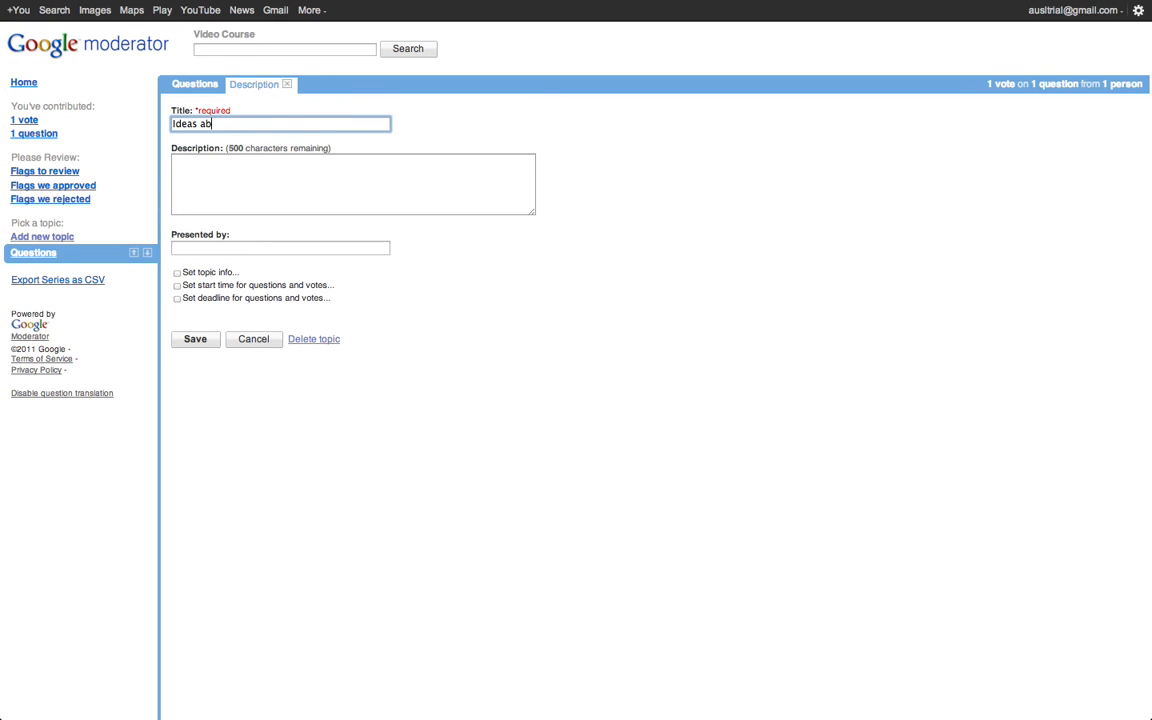
pyautogui.write('out Ravens')
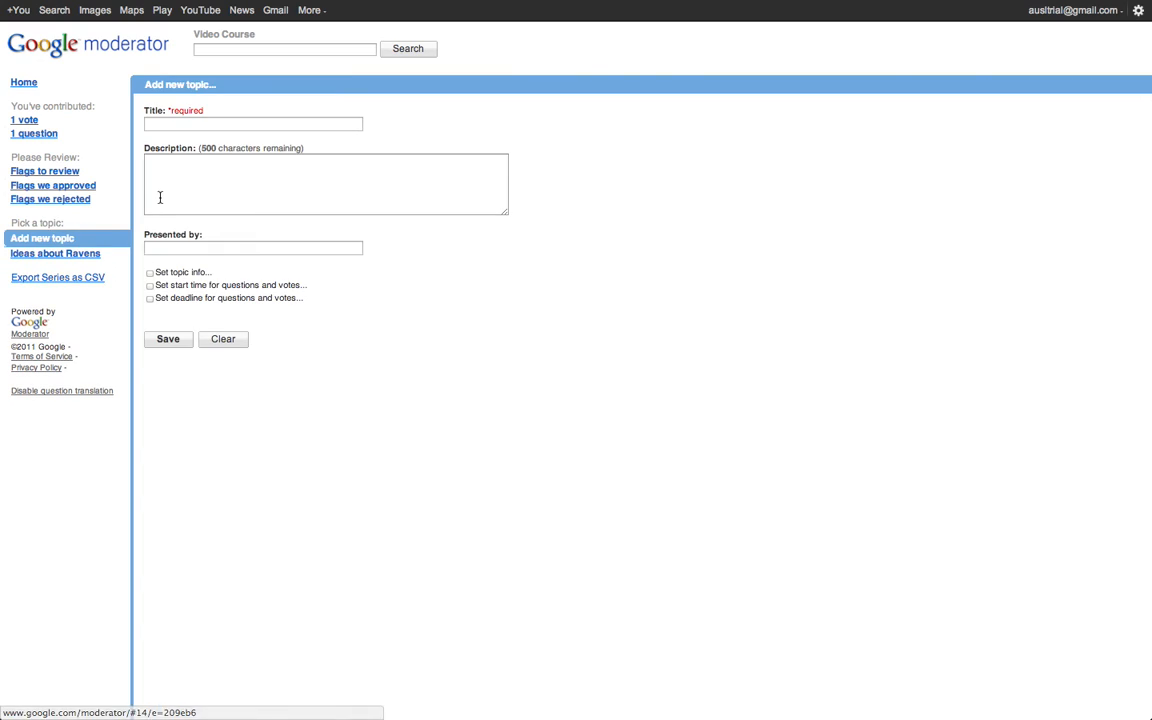
# Step: Title the topic "Ideas about Water Conservation" with a scheduled start time and deadline
pyautogui.write('Ideas')
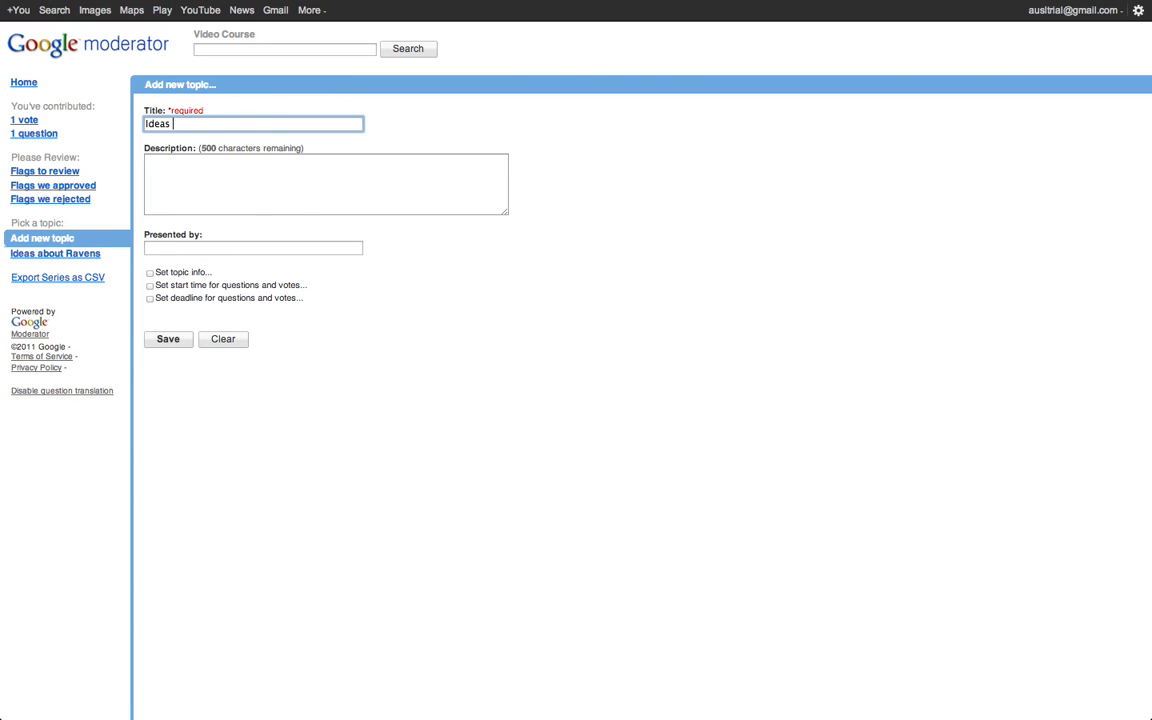
pyautogui.write('about')
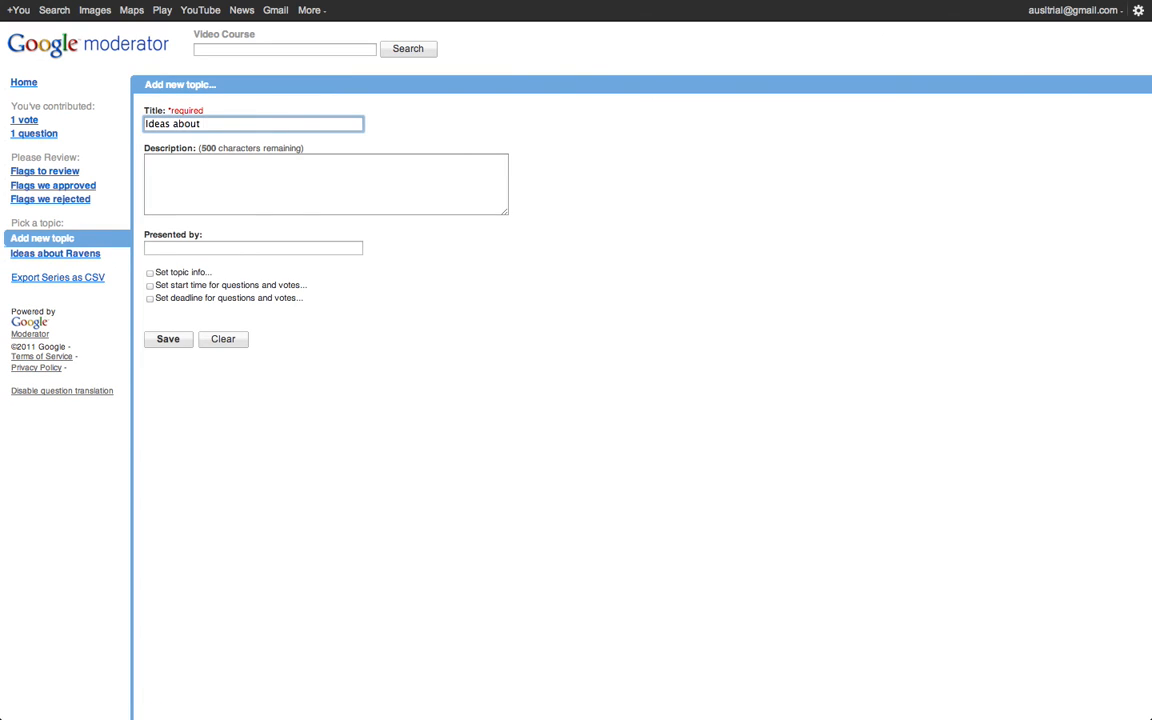
pyautogui.write('Water Conservation')
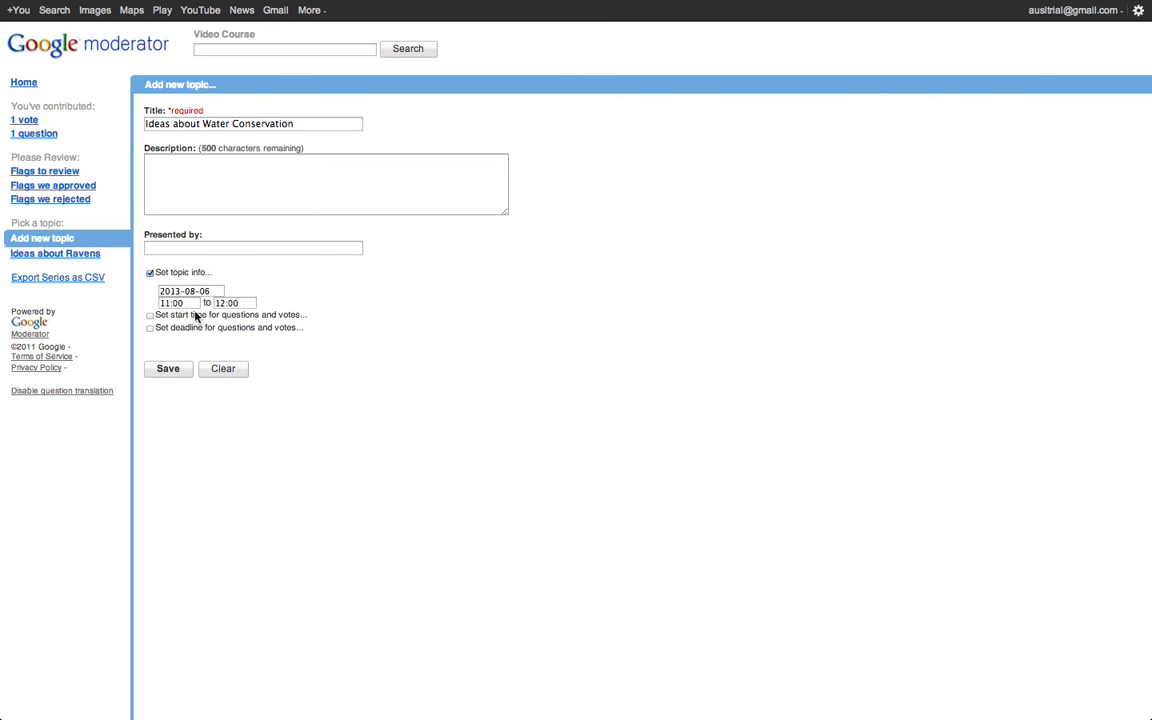
pyautogui.click(150, 314)
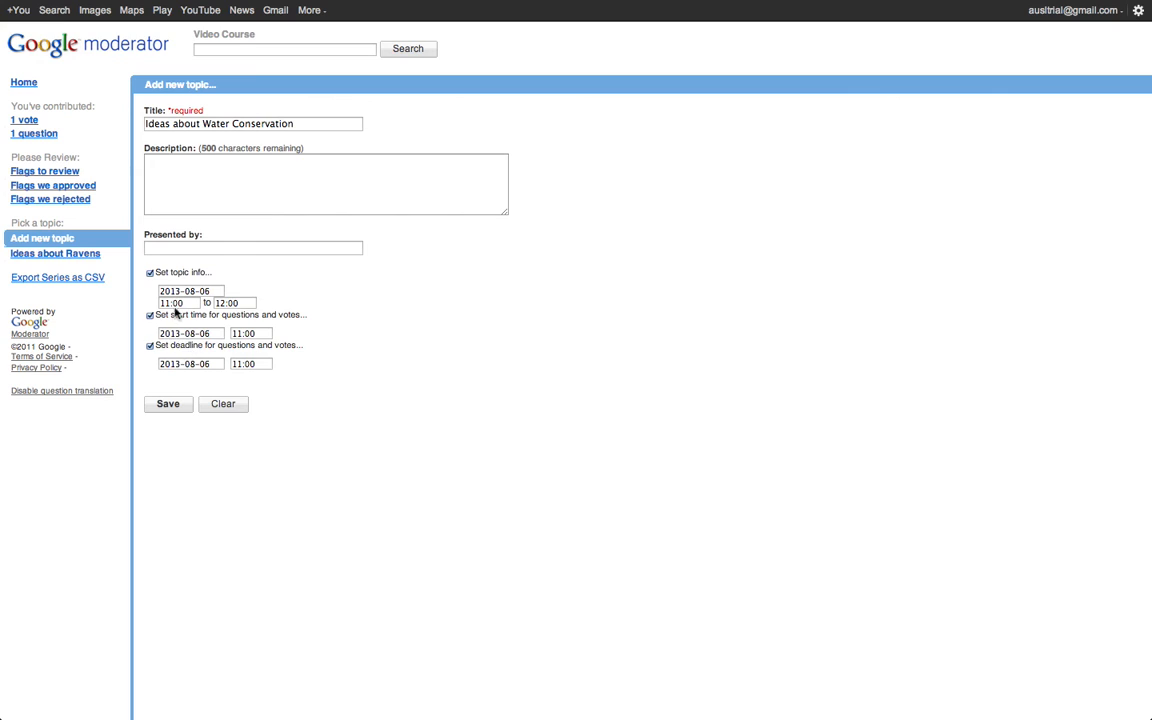
pyautogui.click(168, 404)
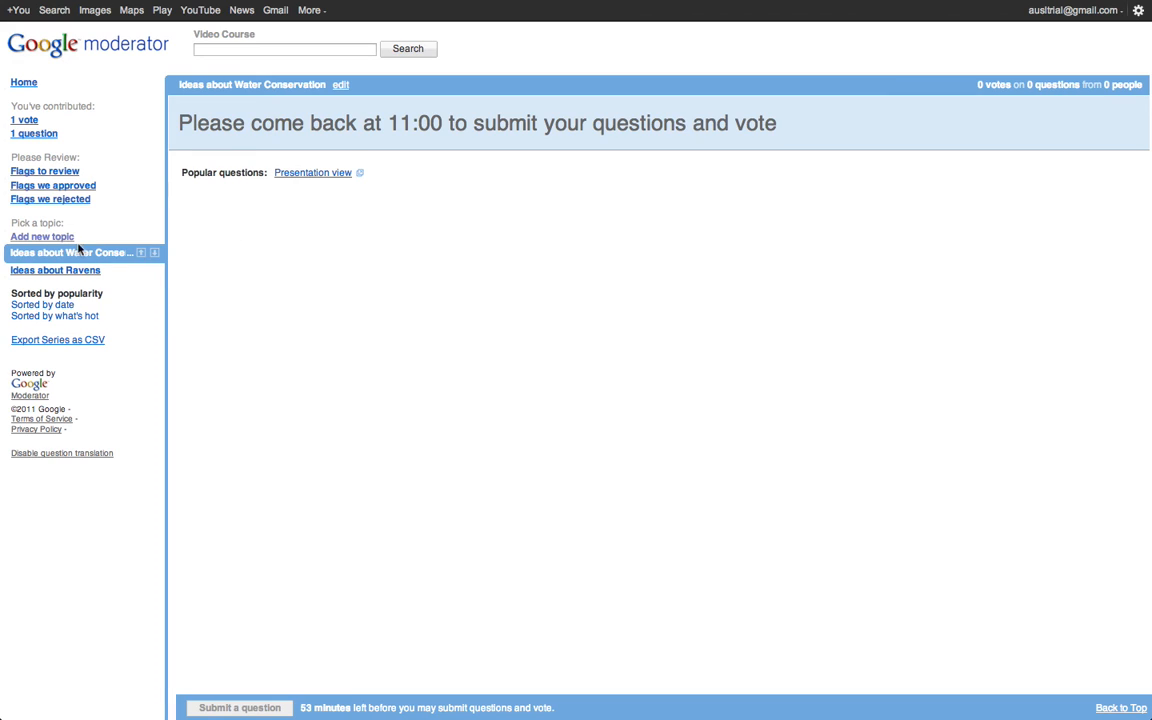
pyautogui.moveTo(444, 140)
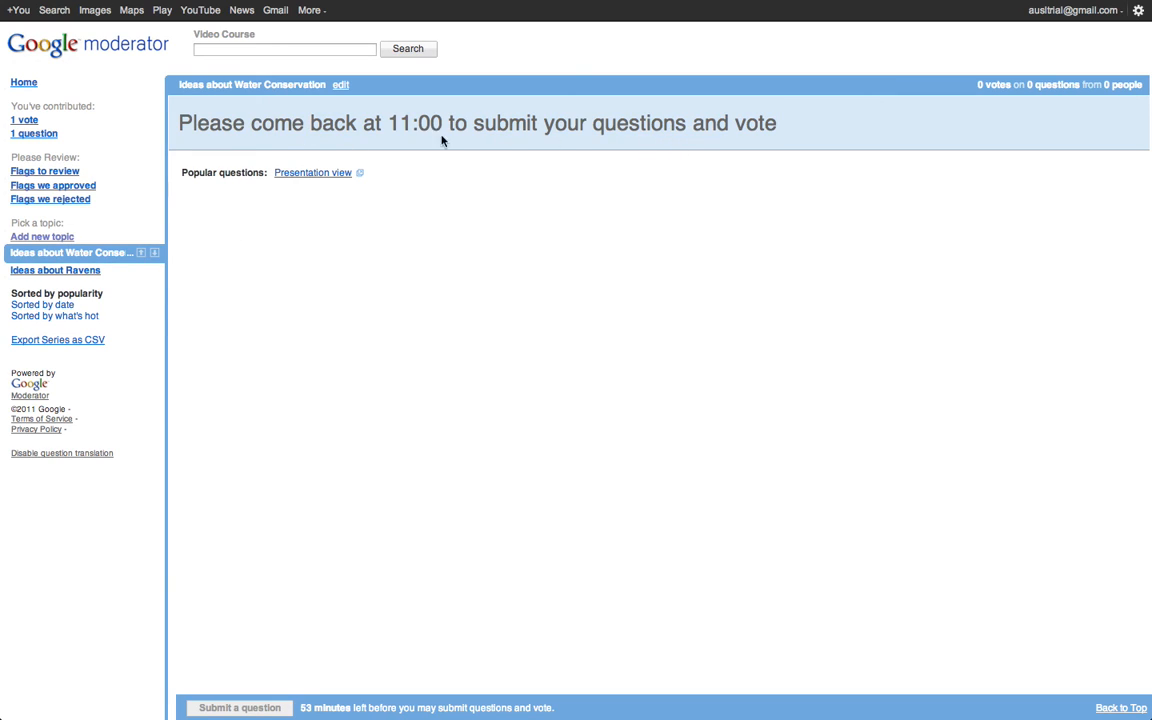
pyautogui.moveTo(256, 230)
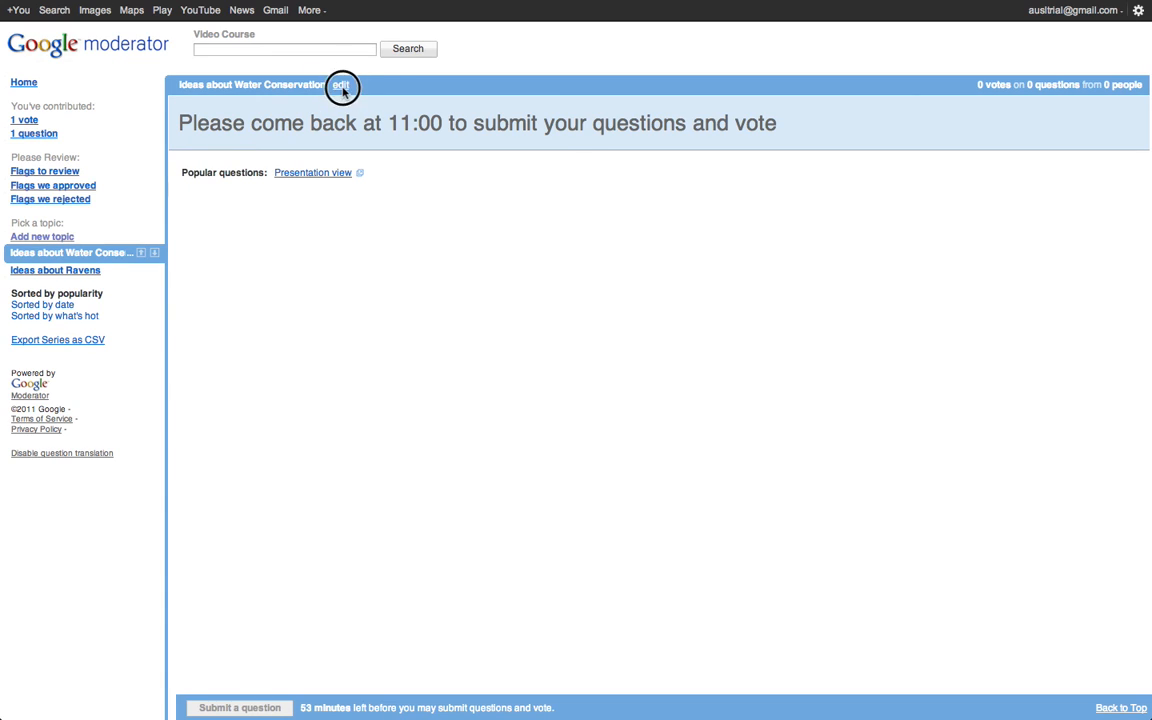
# Step: Change the Water Conservation topic's start time to 6a and save it
pyautogui.click(340, 84)
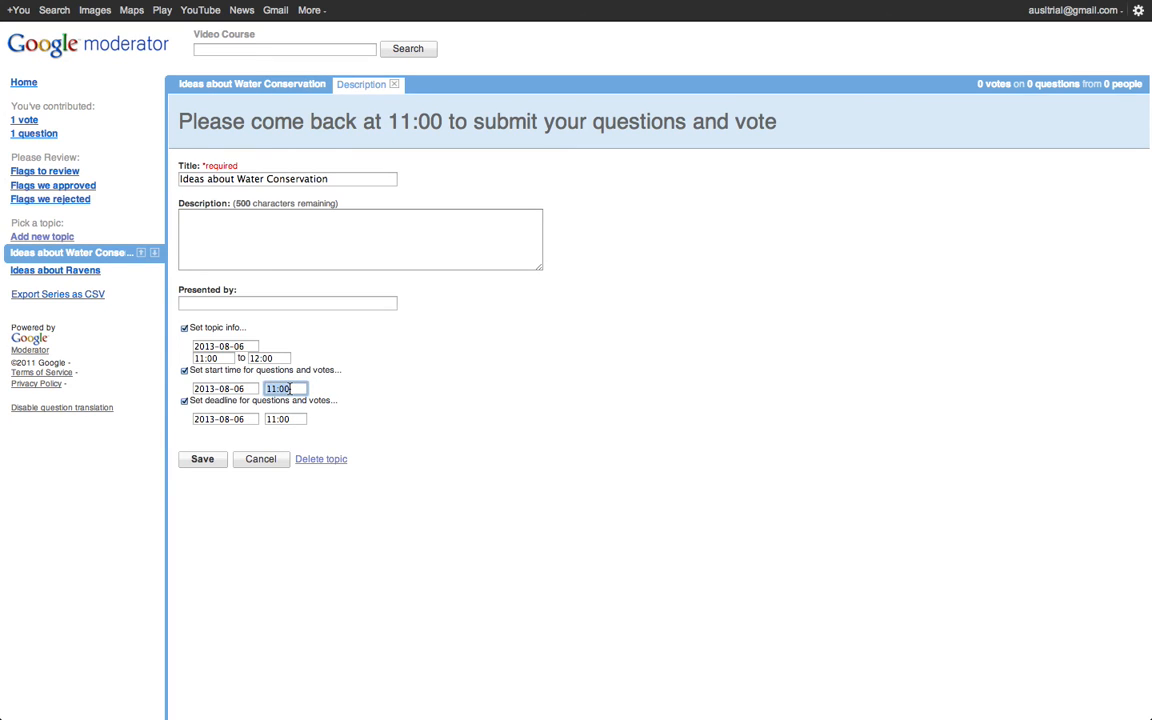
pyautogui.write('6a')
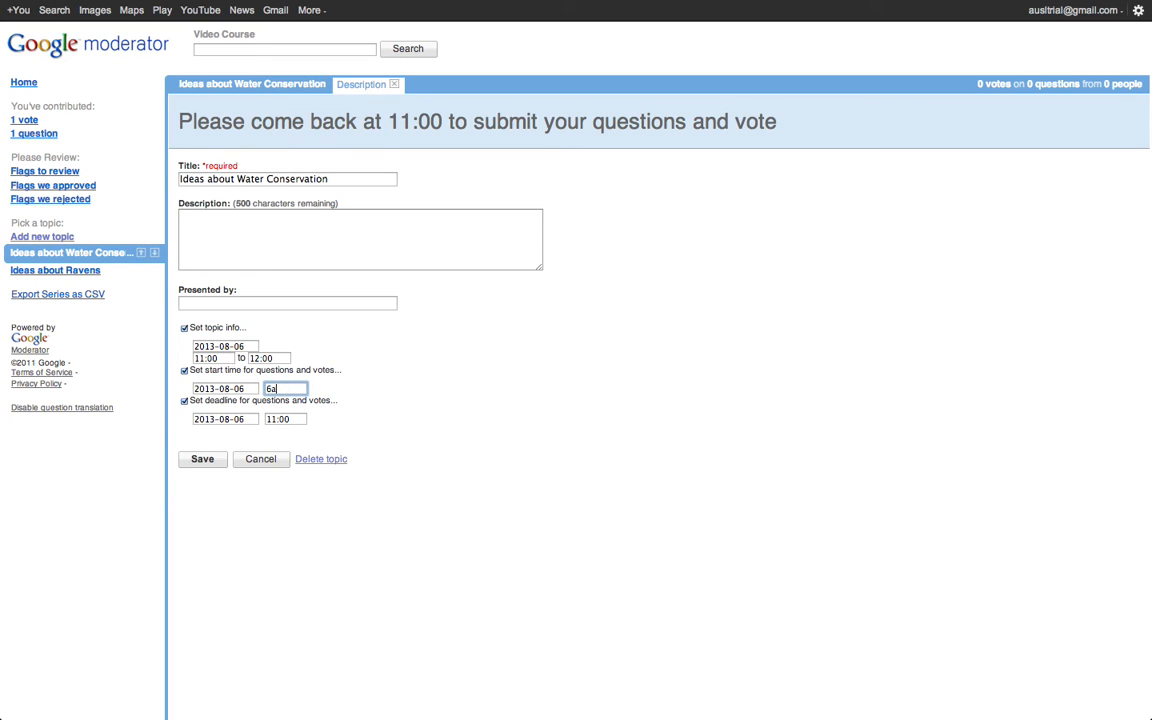
pyautogui.click(202, 458)
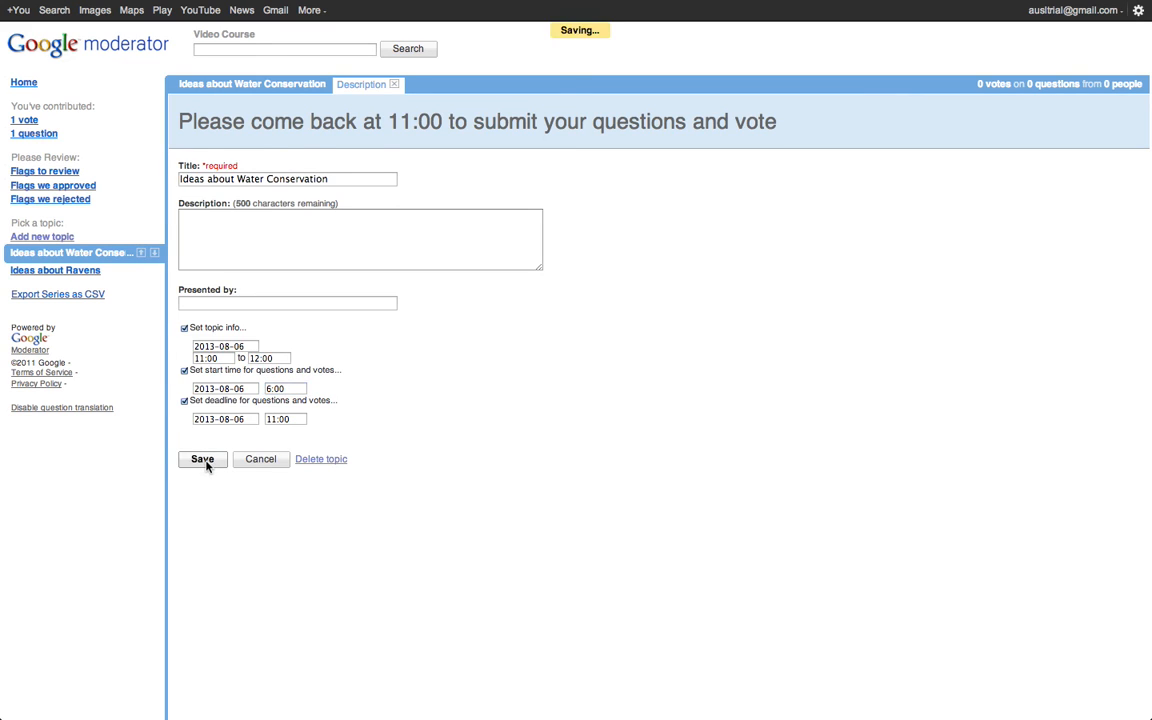
# Step: Begin a new question and set its topic to Ideas about Ravens
pyautogui.click(202, 458)
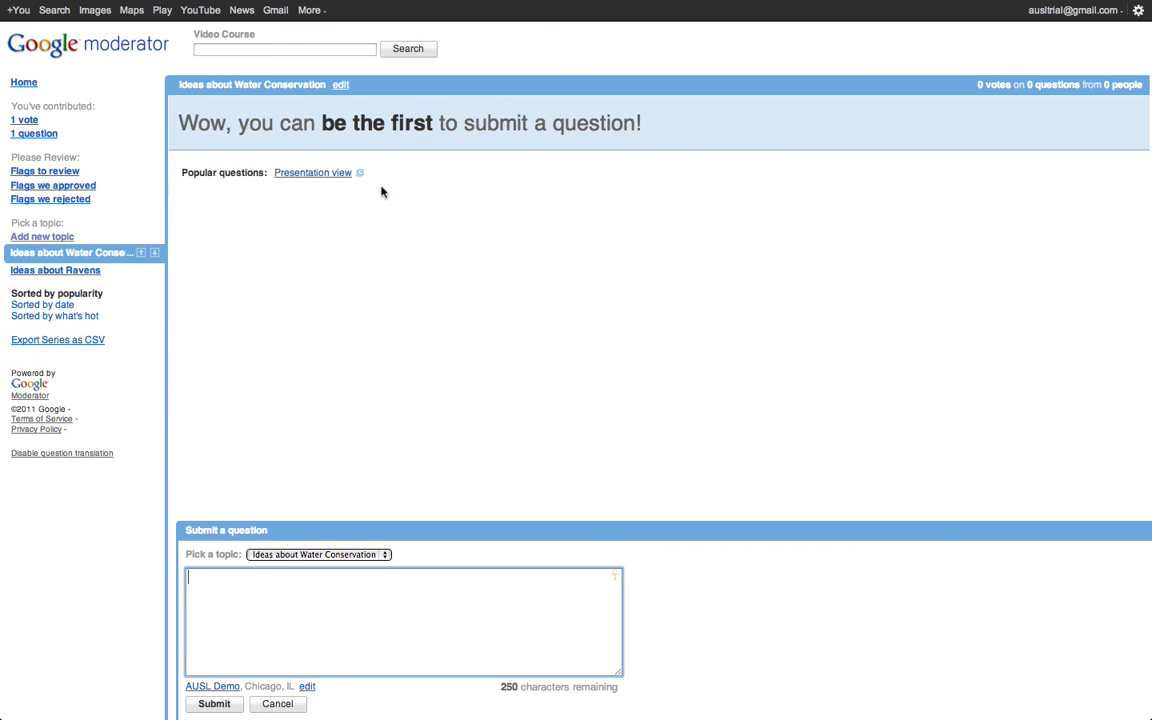
pyautogui.moveTo(340, 600)
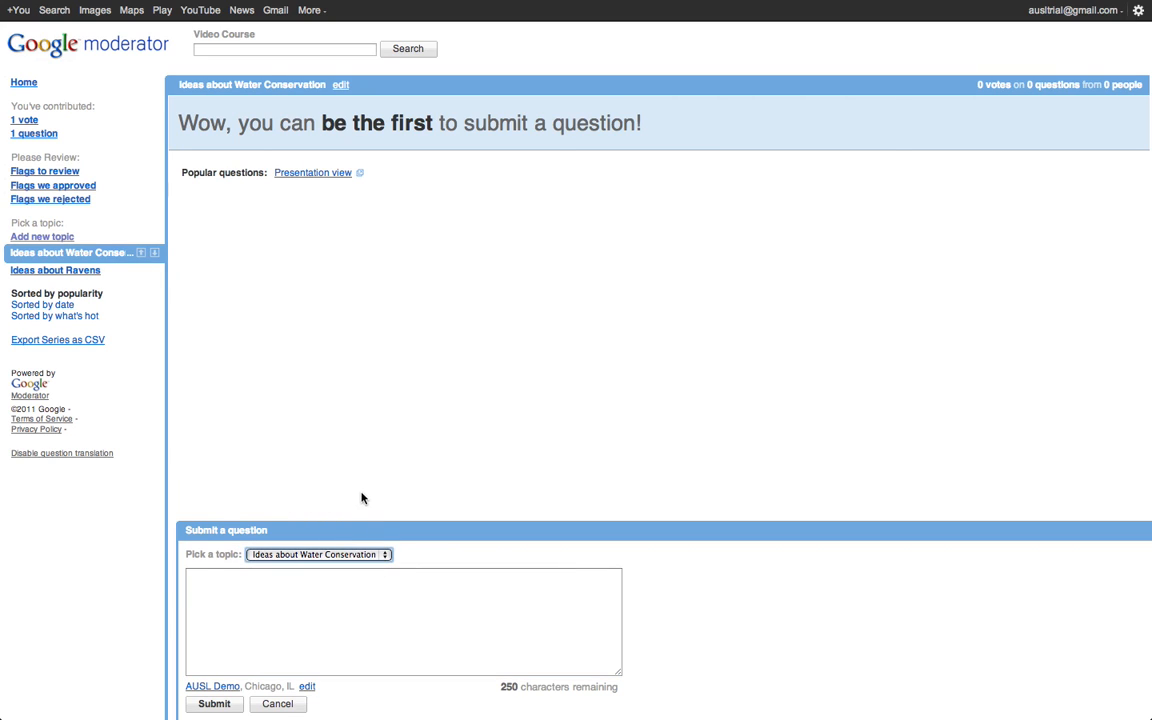
pyautogui.click(318, 554)
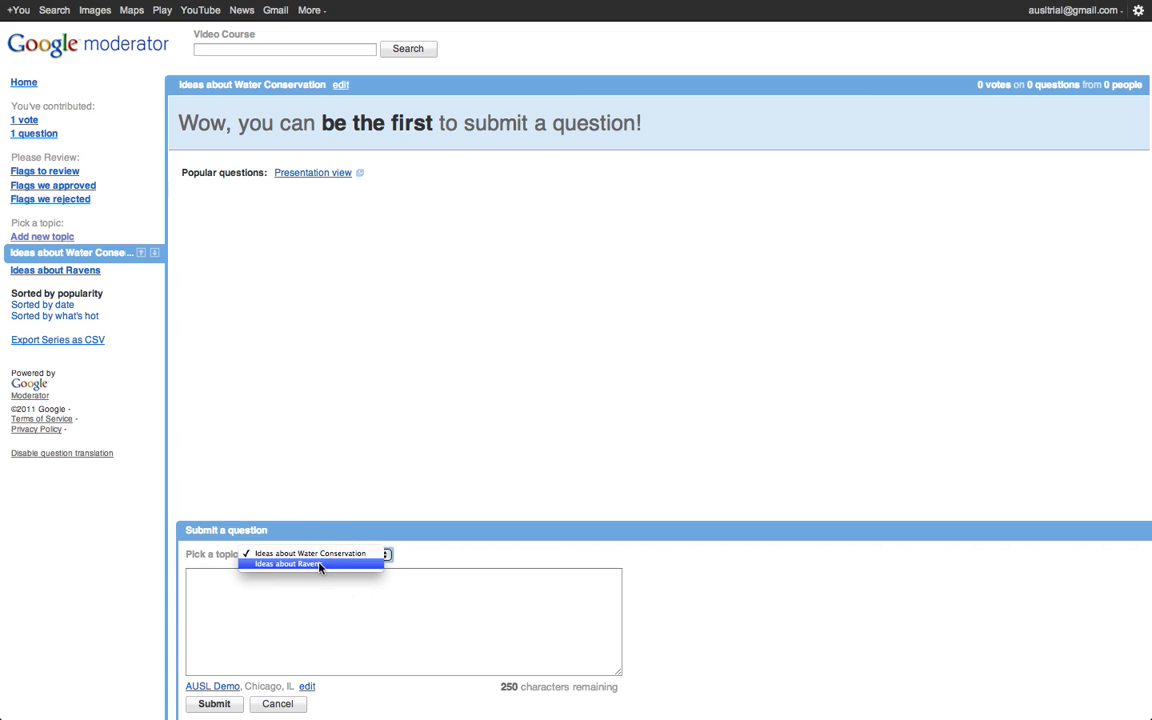
pyautogui.click(288, 564)
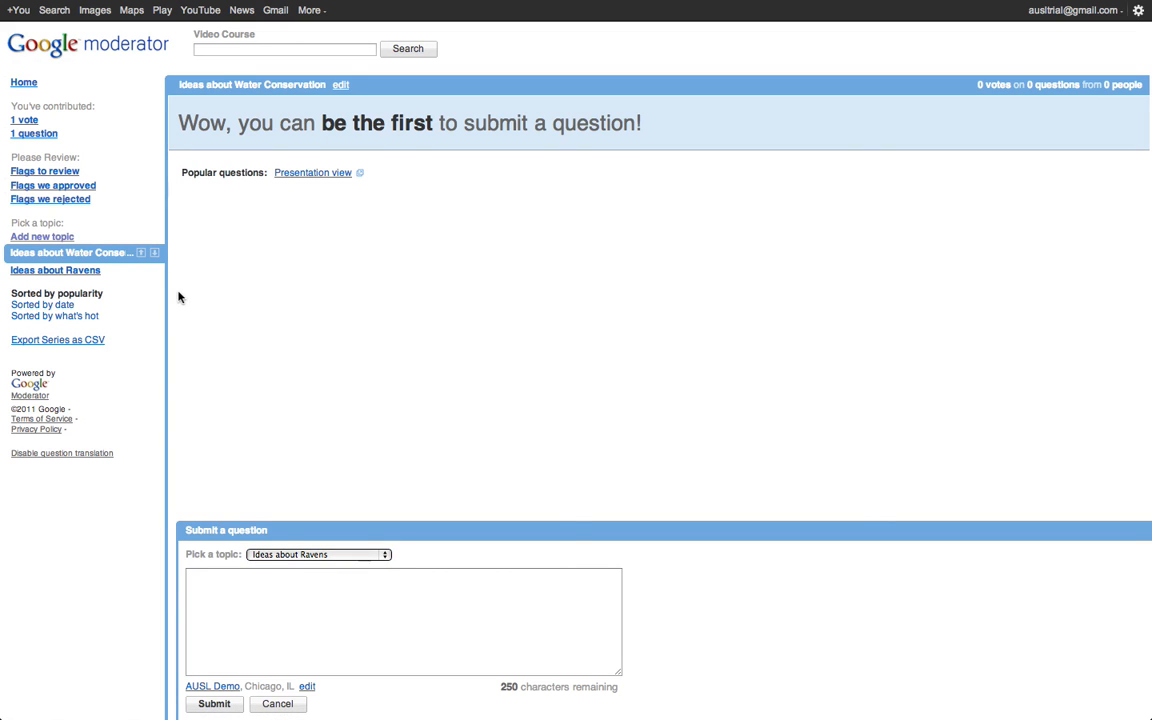
pyautogui.moveTo(34, 132)
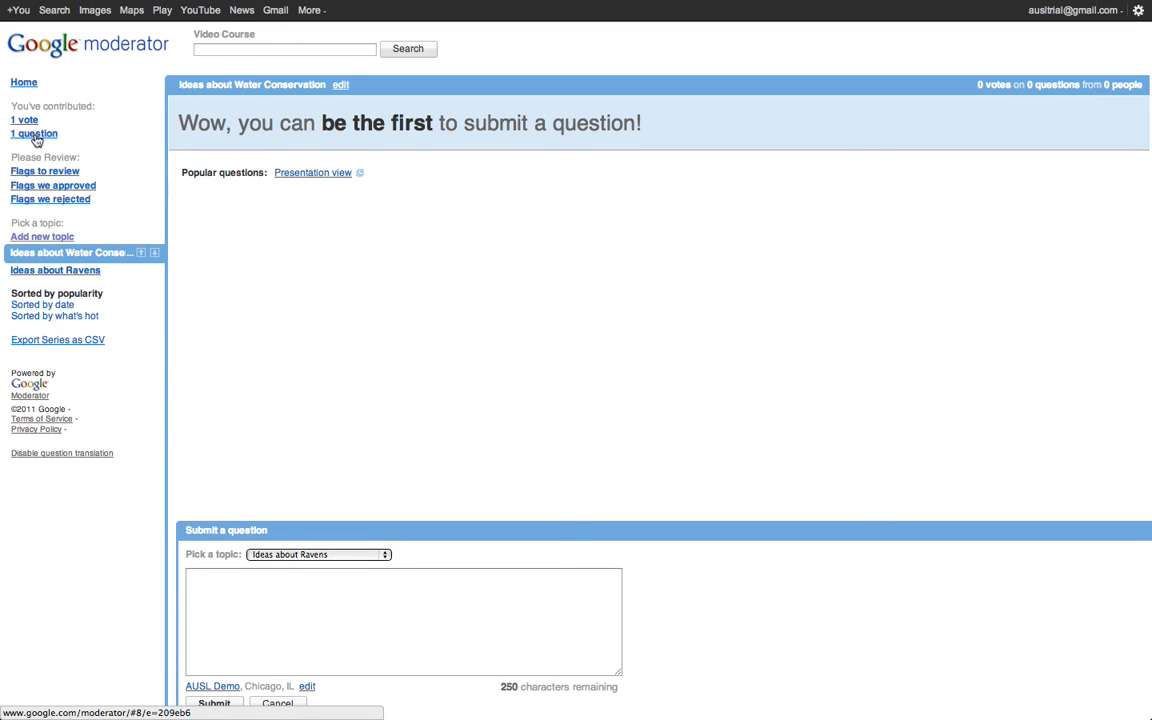
# Step: Check my 1 vote and my 1 raven question, then return to the series home
pyautogui.click(24, 120)
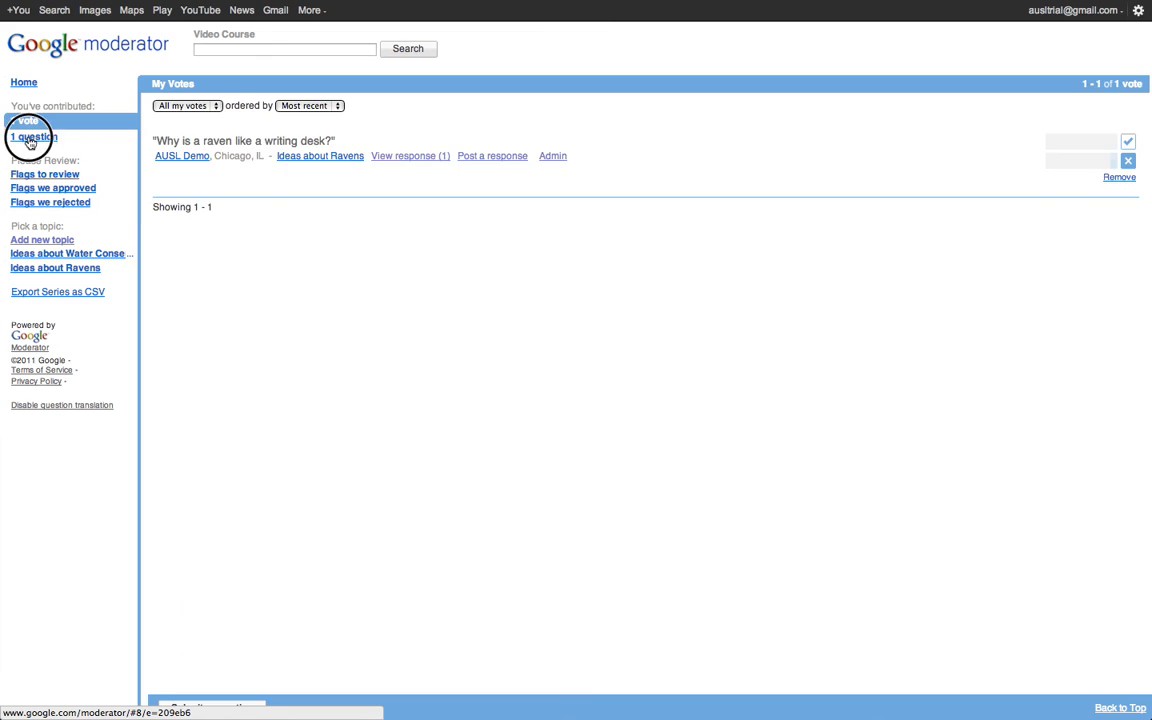
pyautogui.click(32, 136)
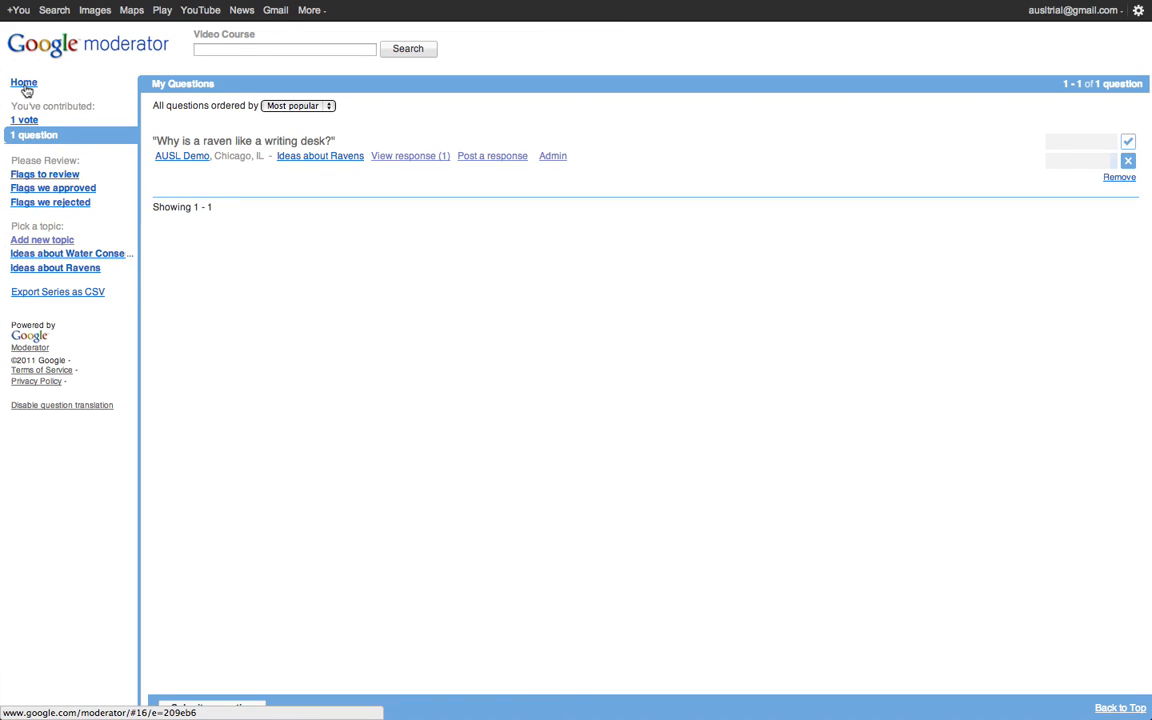
pyautogui.click(24, 82)
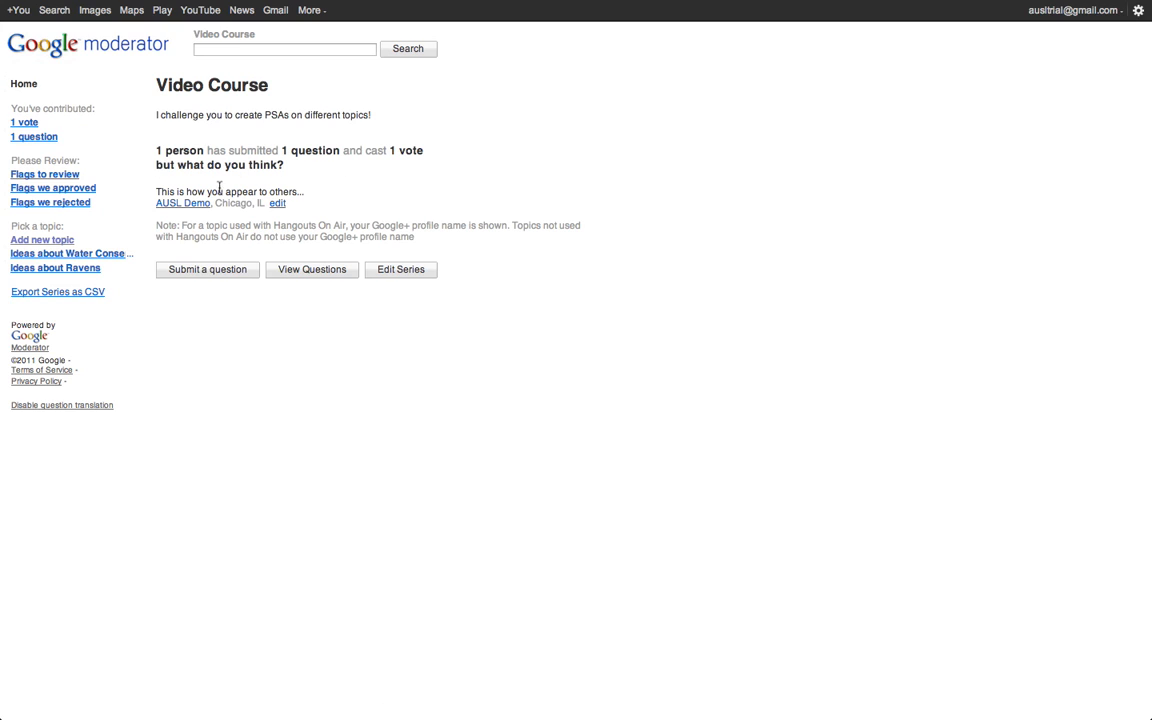
# Step: Reopen the Video Course series settings and begin entering the 'teachinglikeits2' blog address
pyautogui.click(400, 268)
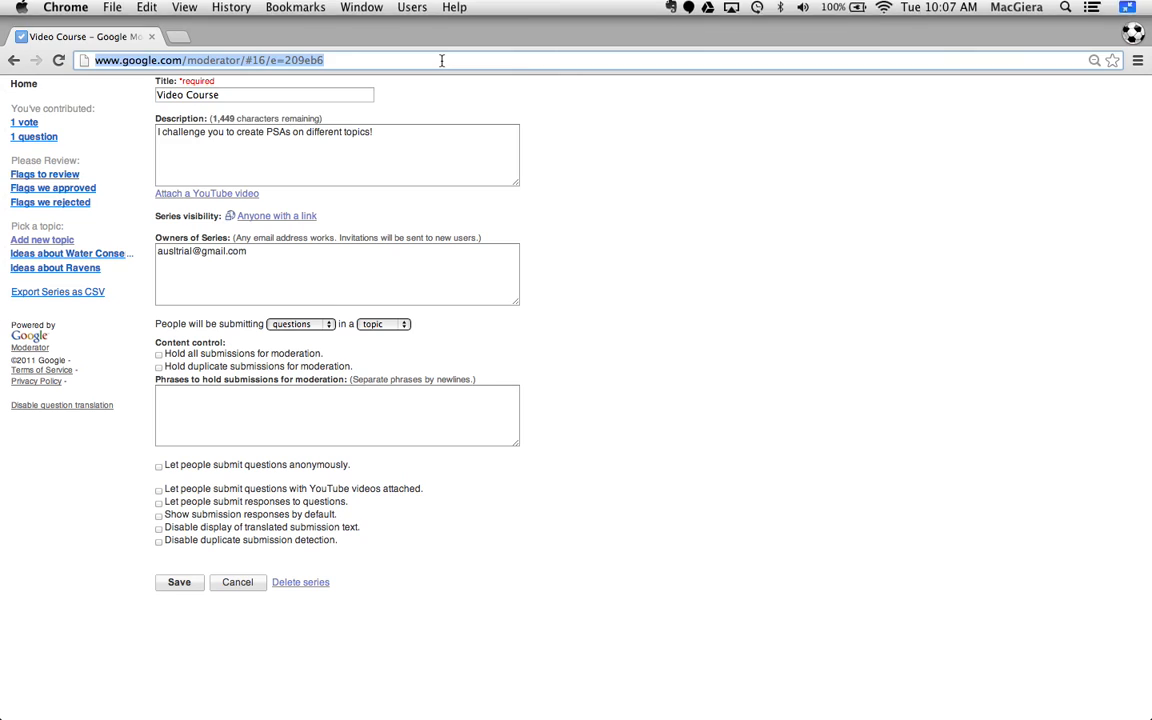
pyautogui.write('teachinglikeits2')
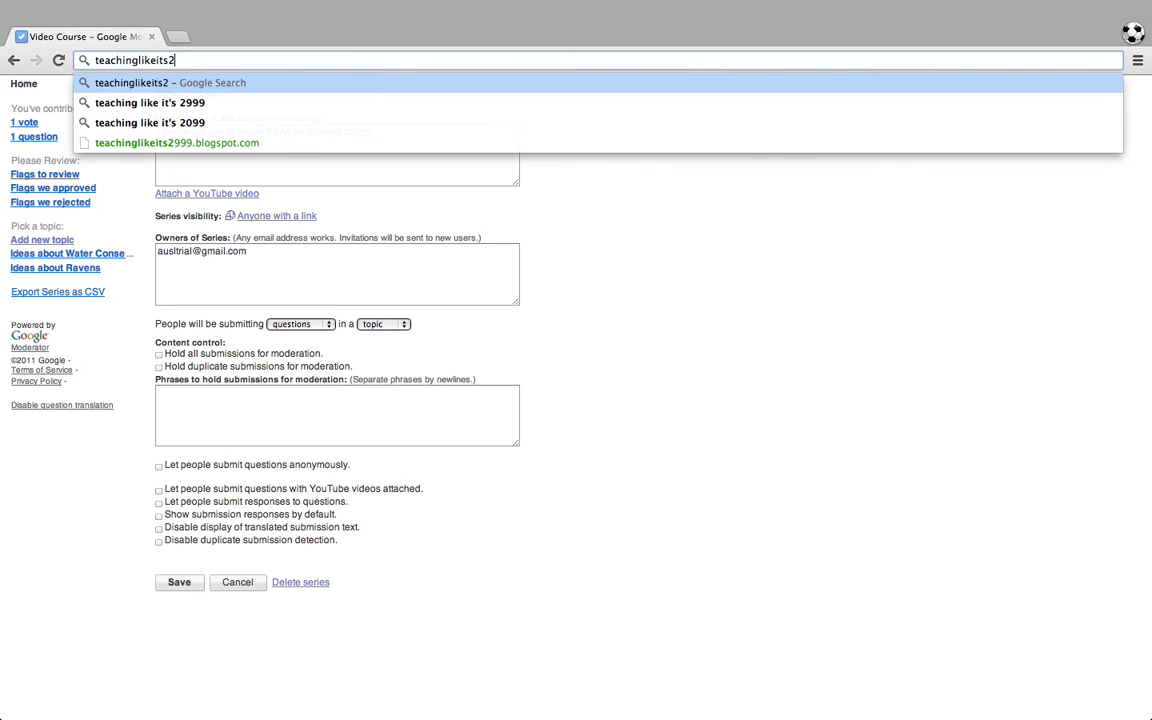